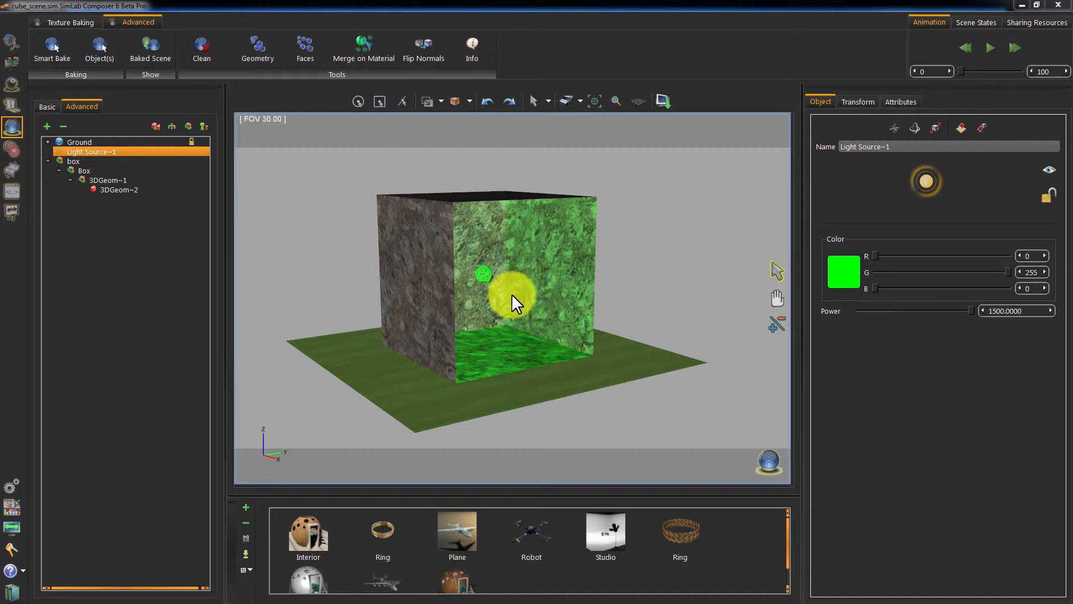
Step: Select the box's inner geometry, then the green light source, and raise its power
{"action": "left_click", "coordinate": [117, 189]}
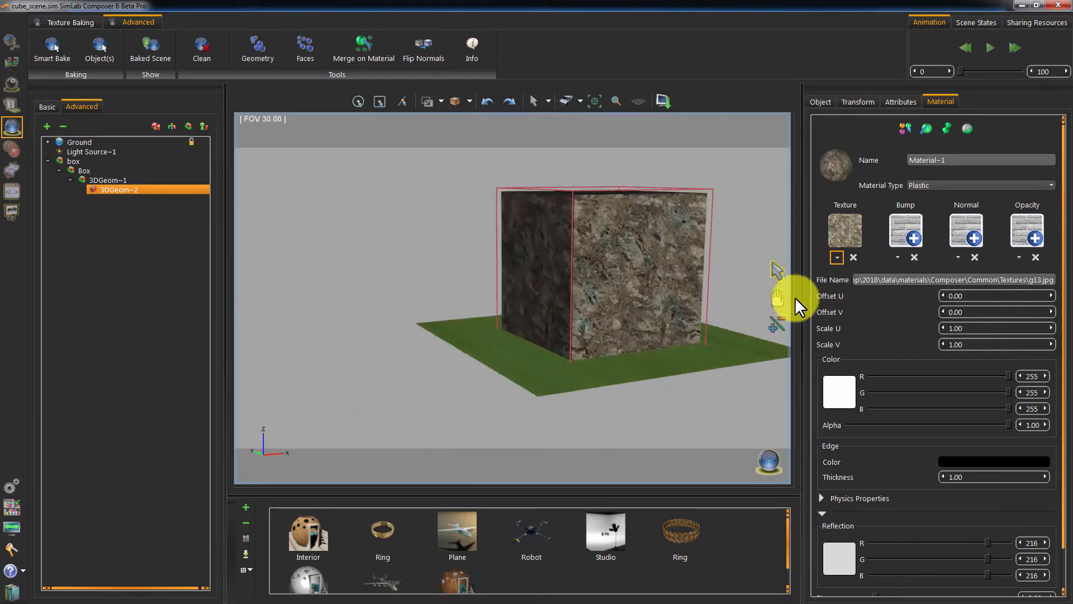
{"action": "left_click", "coordinate": [92, 152]}
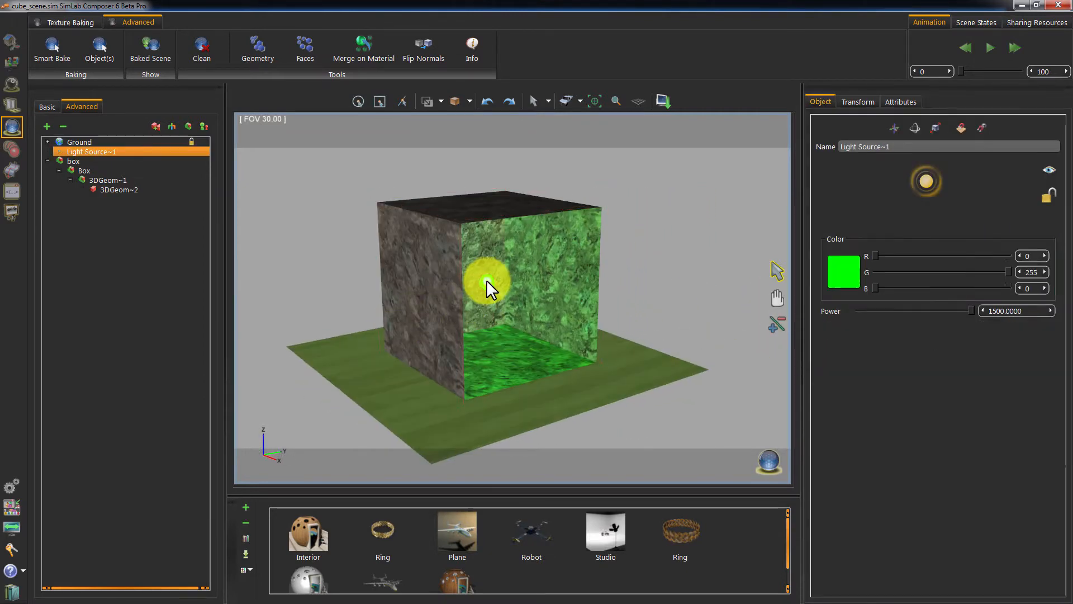
{"action": "left_click_drag", "start_coordinate": [490, 284], "coordinate": [719, 281]}
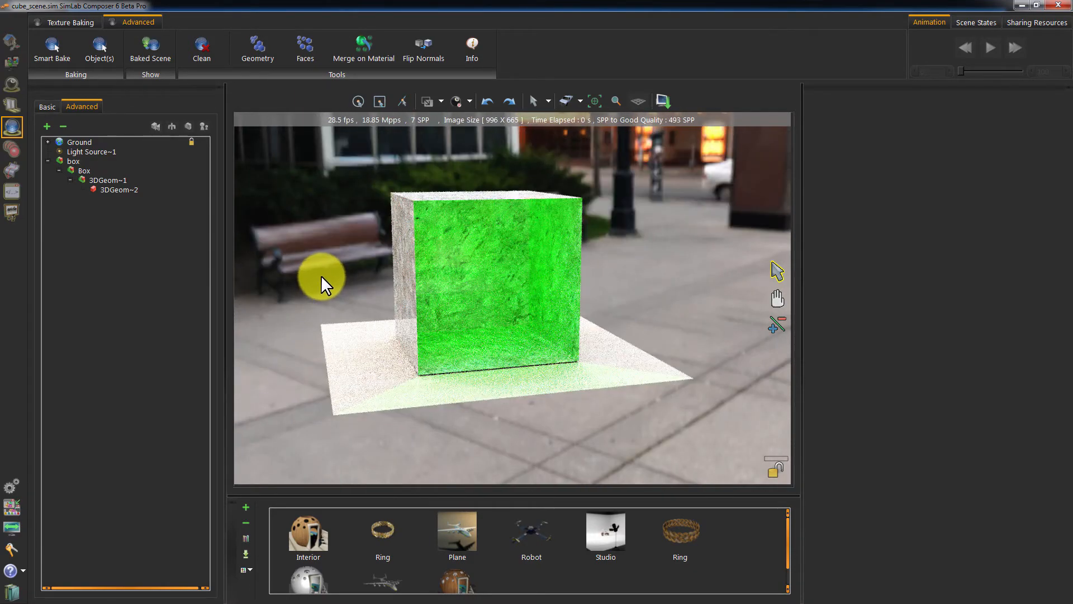
Step: Bake the green lighting onto the selected 3DGeom-2 geometry via Object(s) baking
{"action": "left_click", "coordinate": [117, 189]}
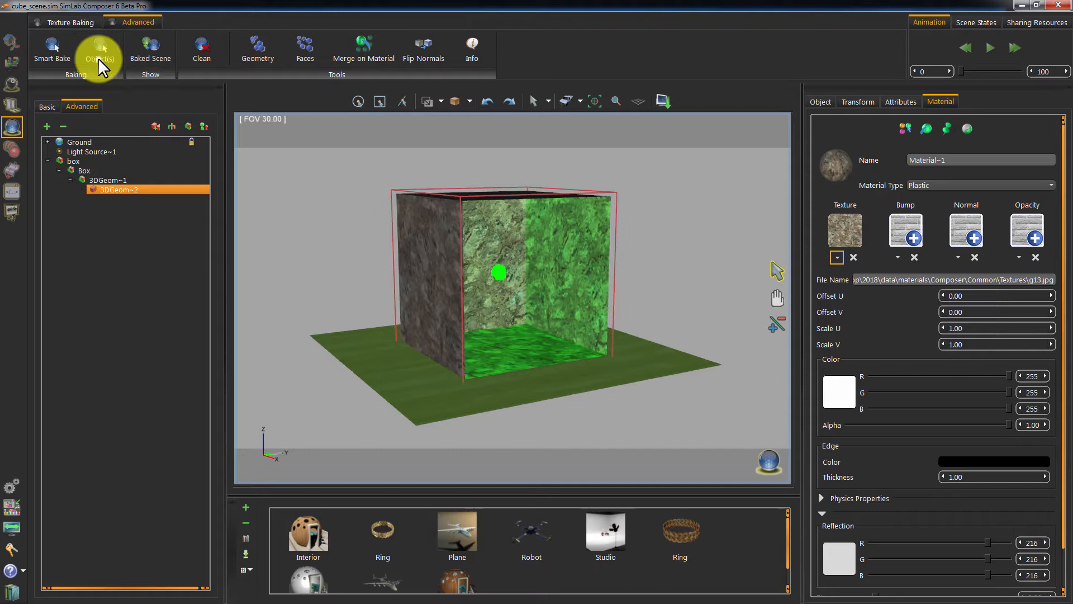
{"action": "left_click", "coordinate": [103, 46]}
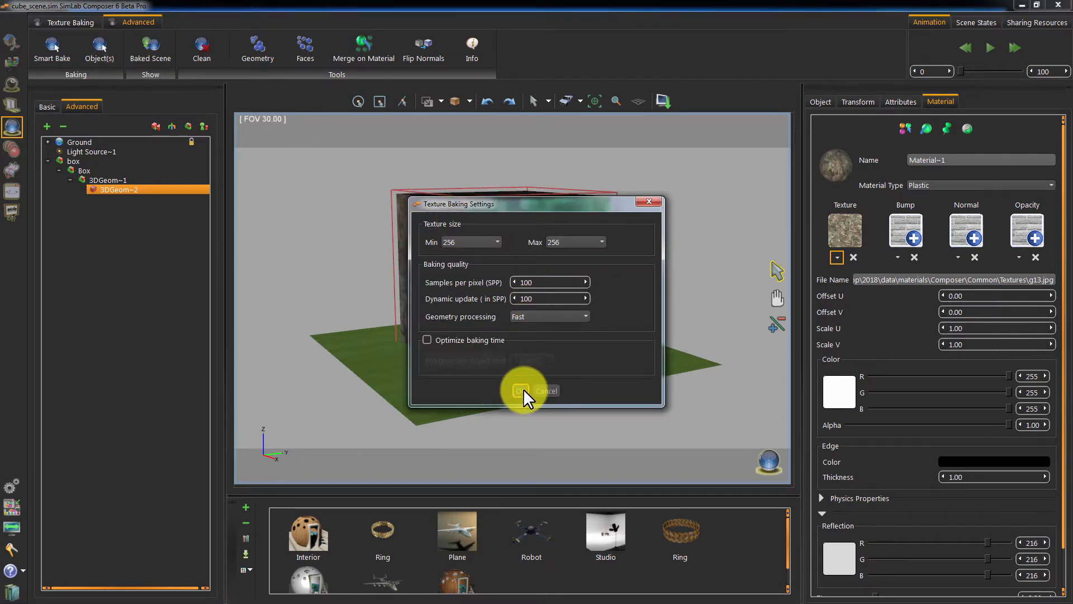
{"action": "left_click", "coordinate": [521, 391]}
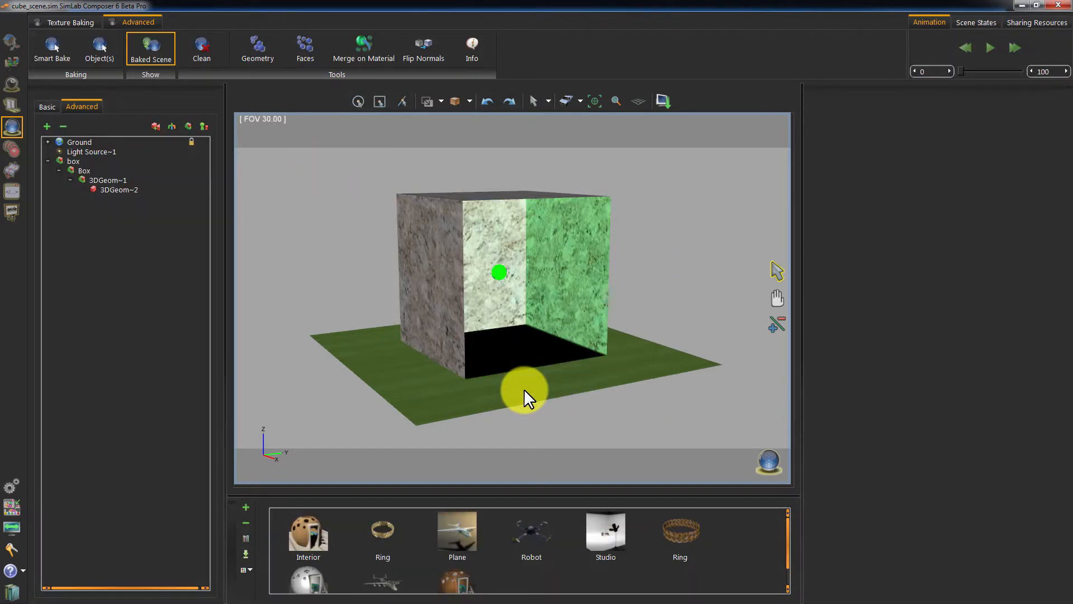
Step: Set Light Source-1's power to 0 and inspect the baked cube
{"action": "left_click", "coordinate": [91, 152]}
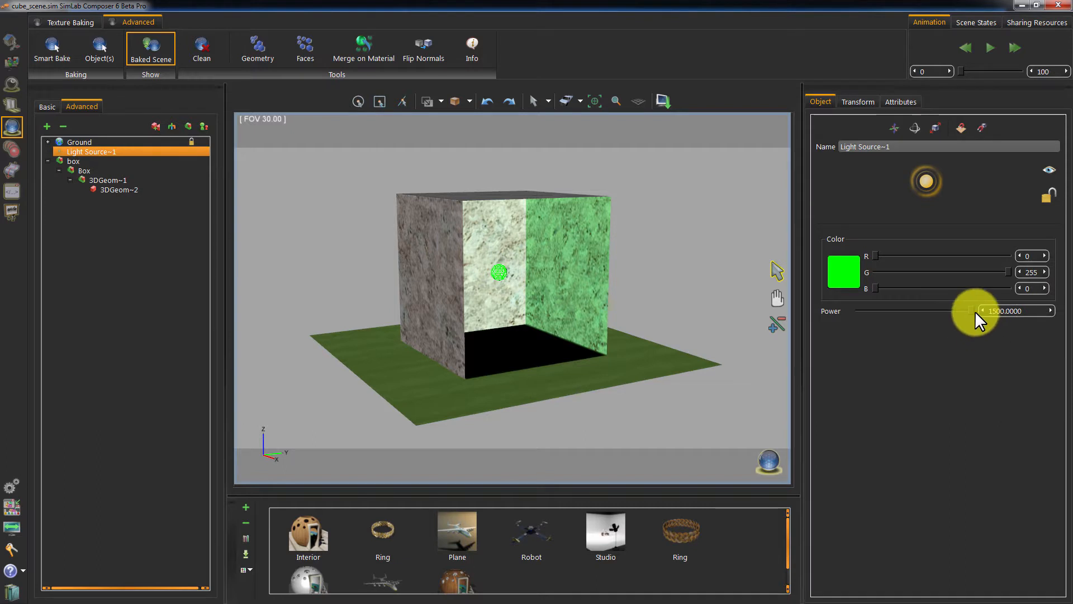
{"action": "left_click_drag", "start_coordinate": [979, 310], "coordinate": [852, 310]}
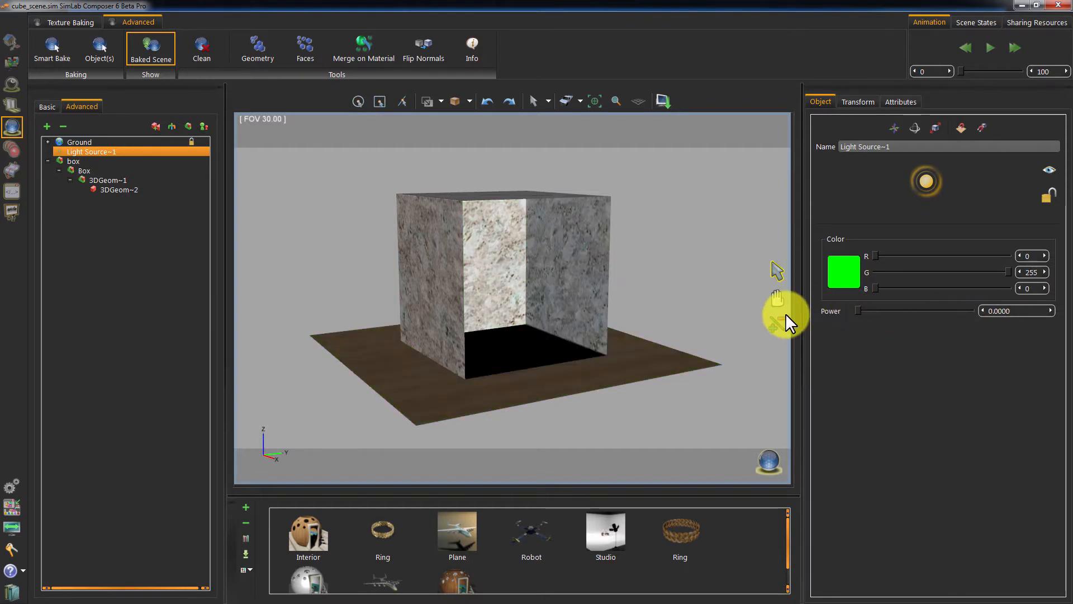
{"action": "left_click_drag", "start_coordinate": [787, 322], "coordinate": [526, 342]}
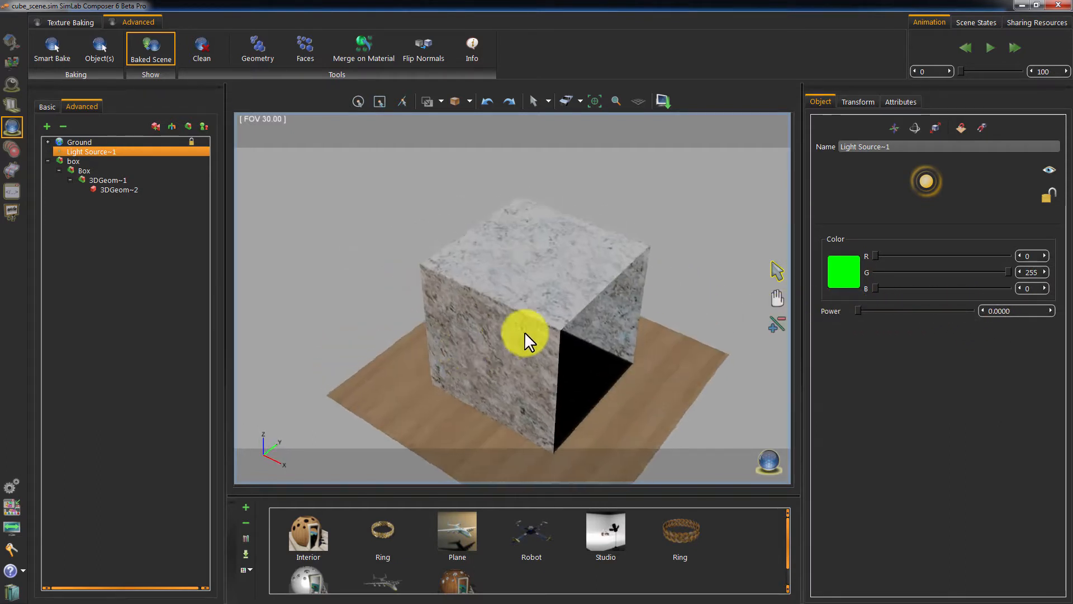
{"action": "left_click", "coordinate": [118, 188]}
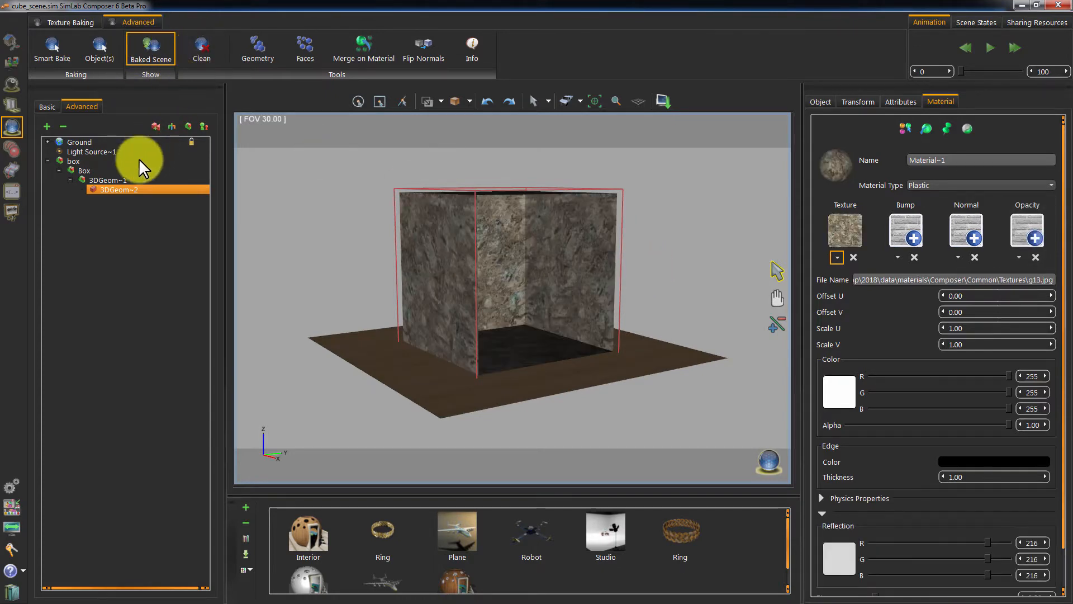
Step: Select the light source in the scene tree after cleaning the baked textures
{"action": "left_click", "coordinate": [92, 152]}
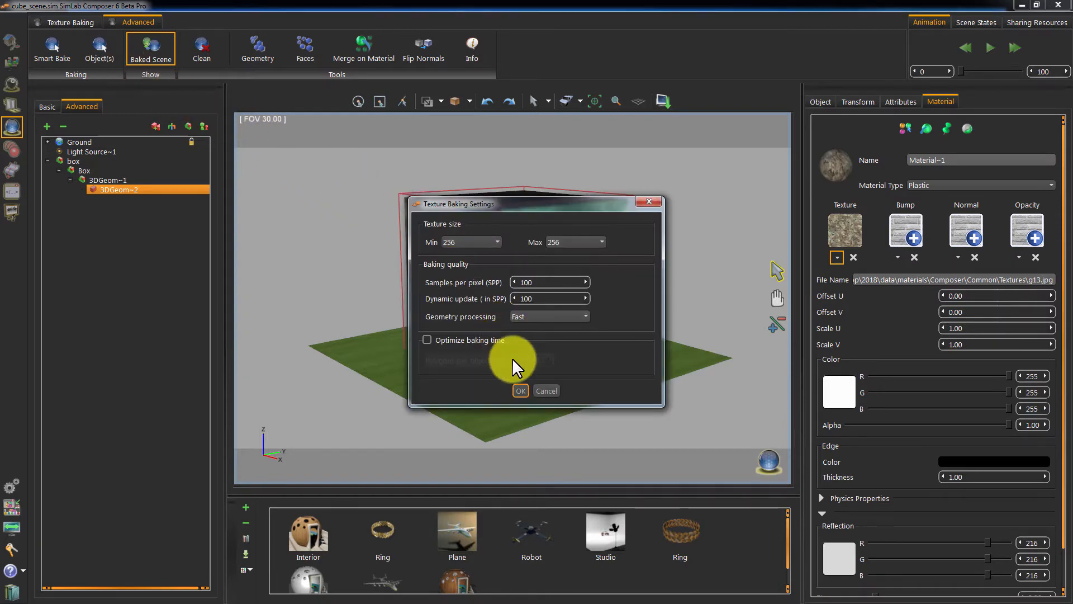
Step: Rerun the bake so the box's inner walls and ground turn green, then inspect inside the box
{"action": "left_click", "coordinate": [521, 391]}
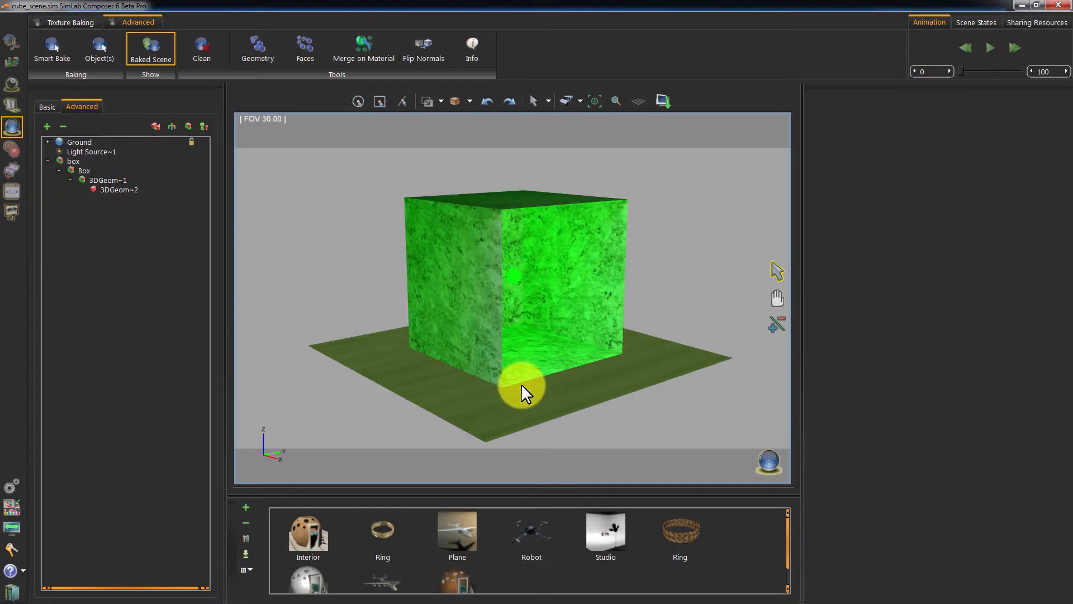
{"action": "left_click", "coordinate": [92, 152]}
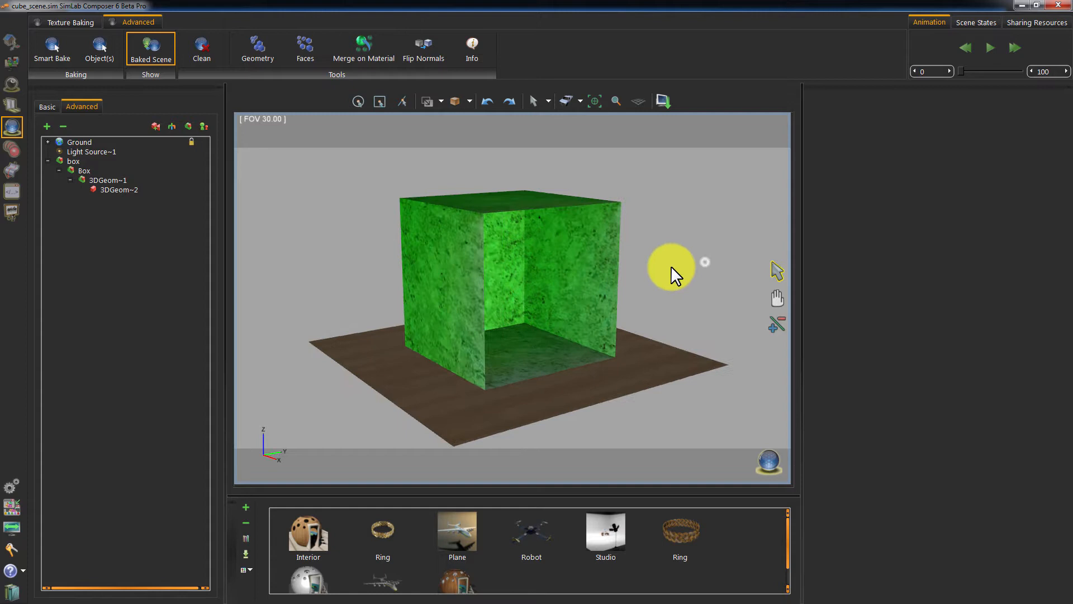
{"action": "left_click_drag", "start_coordinate": [674, 267], "coordinate": [644, 270]}
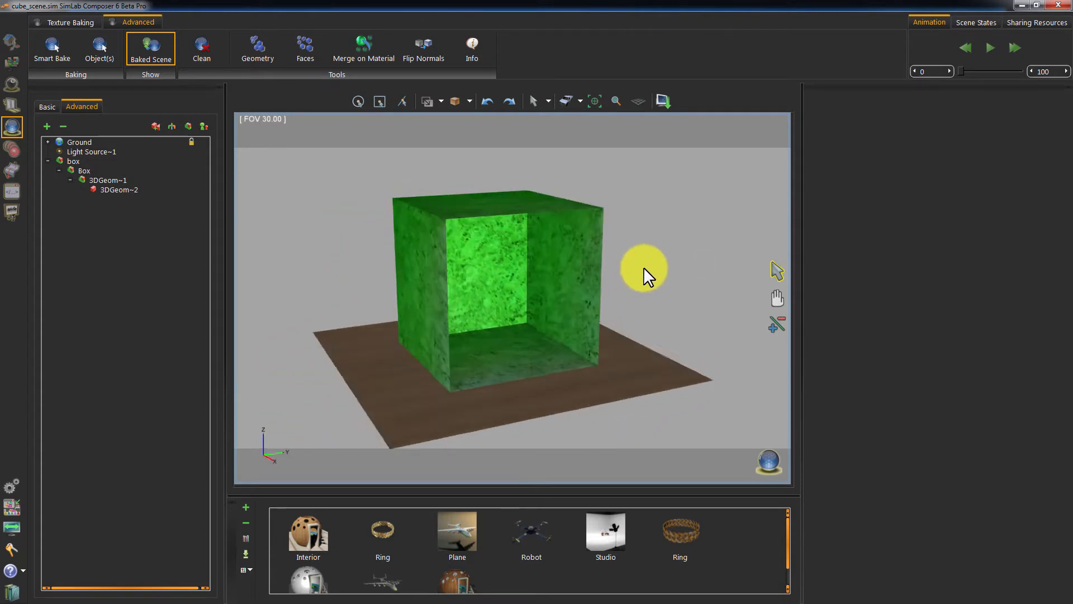
{"action": "left_click_drag", "start_coordinate": [644, 273], "coordinate": [664, 268]}
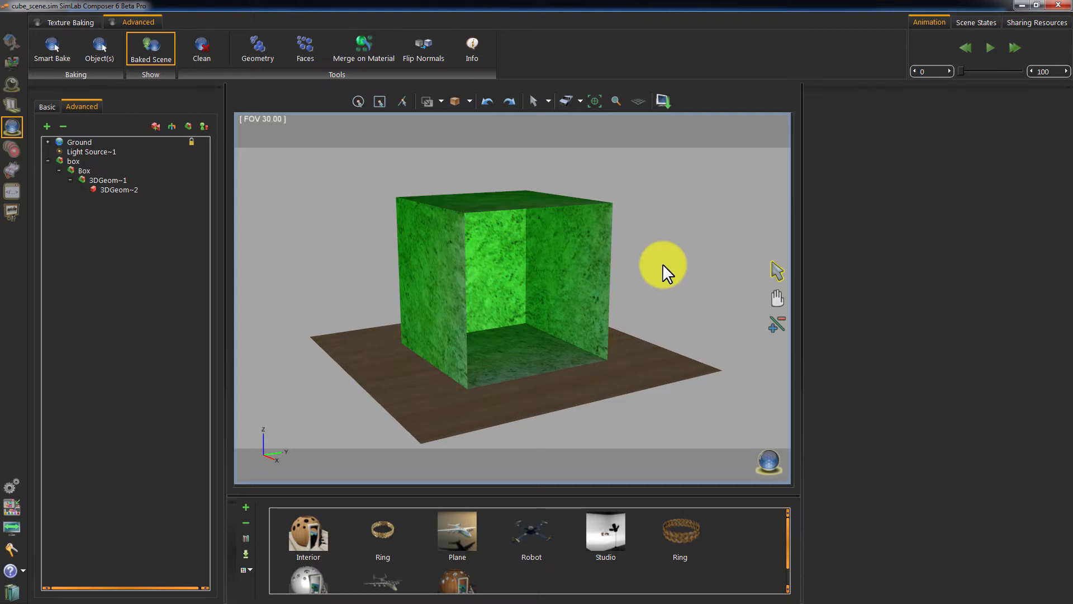
{"action": "mouse_move", "coordinate": [644, 271]}
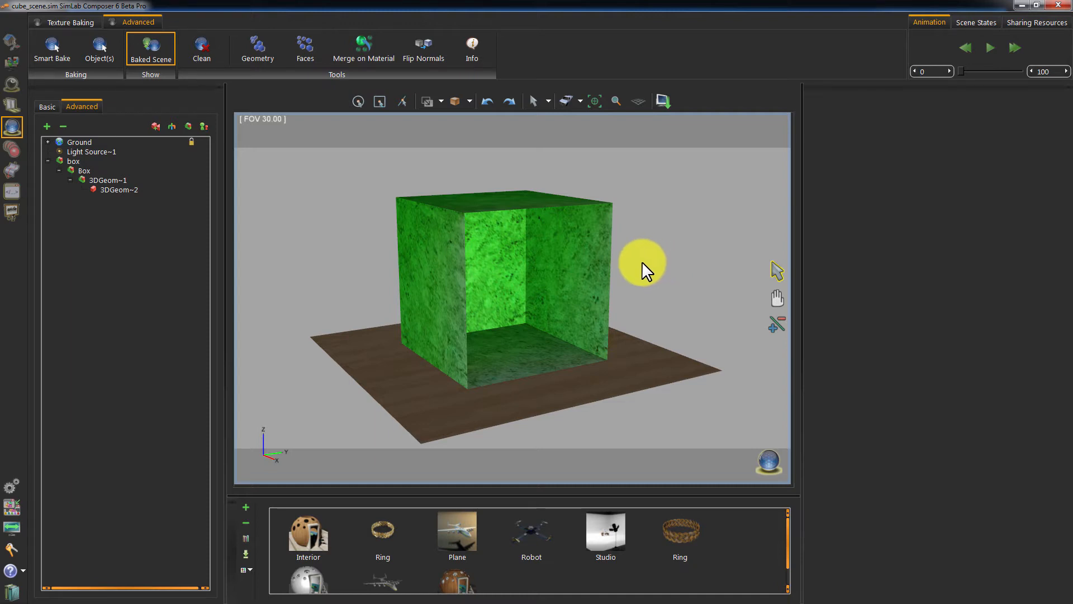
{"action": "left_click", "coordinate": [119, 189]}
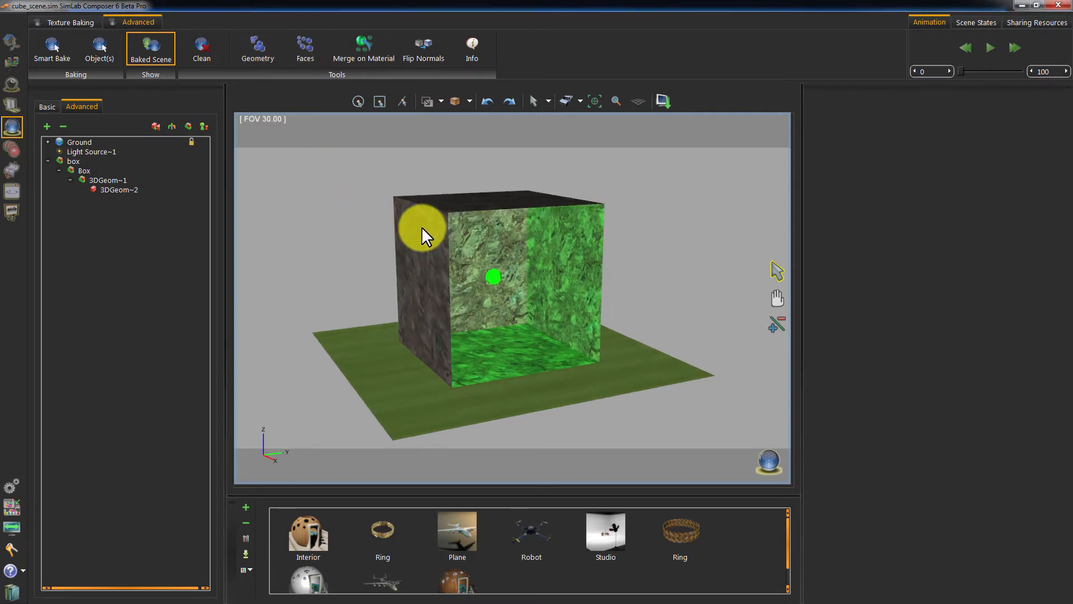
Step: Bake the box's separate pieces with the current texture baking settings
{"action": "left_click", "coordinate": [116, 189]}
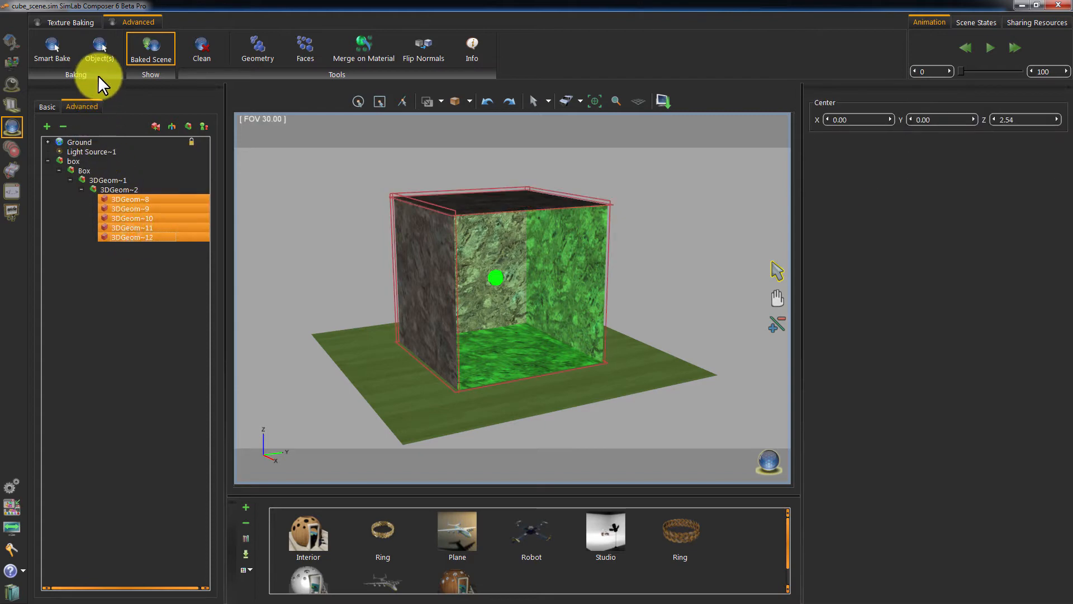
{"action": "left_click", "coordinate": [98, 44]}
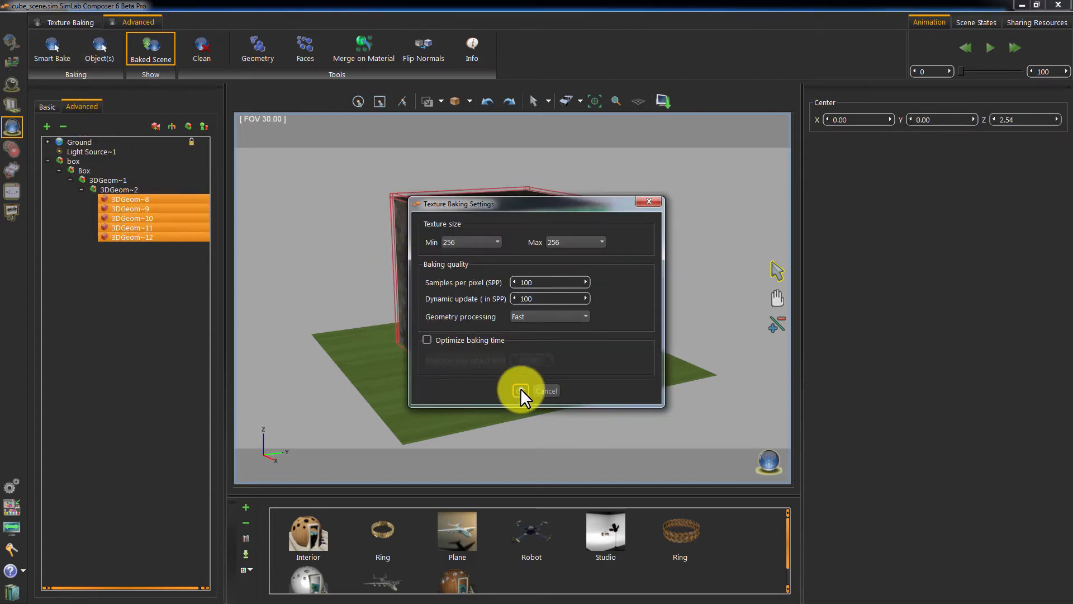
{"action": "left_click", "coordinate": [521, 391]}
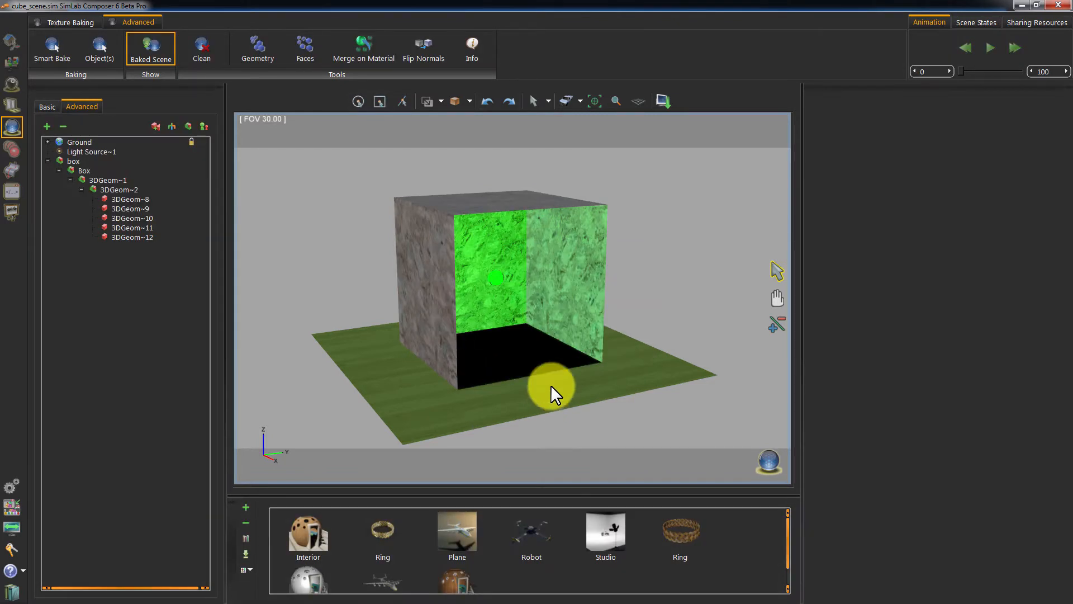
Step: Set the light source's power to 0 and inspect the baked marble and wood shading
{"action": "left_click", "coordinate": [92, 152]}
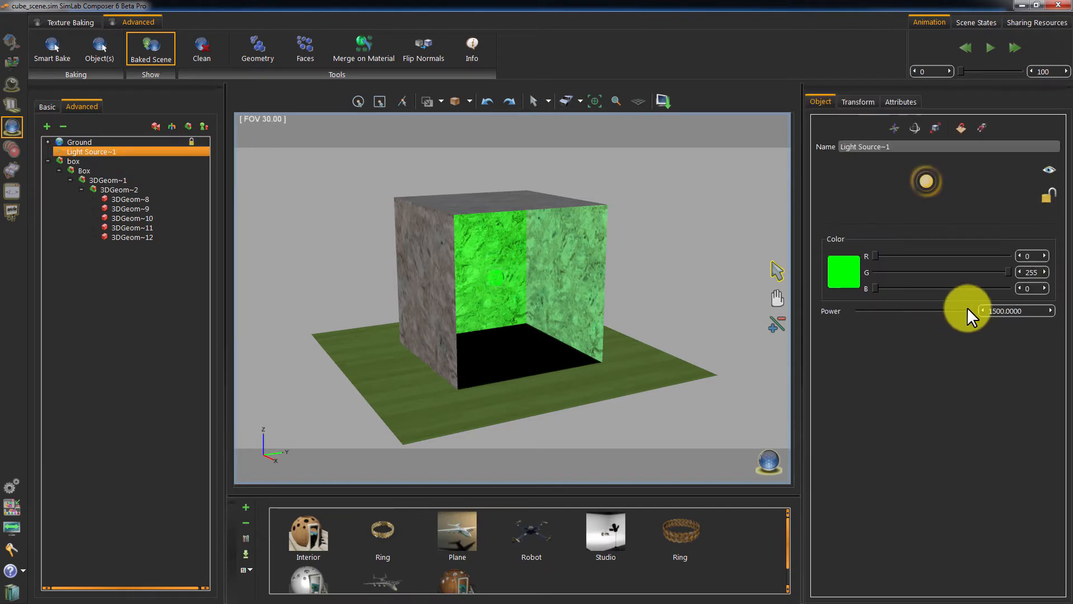
{"action": "left_click_drag", "start_coordinate": [965, 310], "coordinate": [870, 309]}
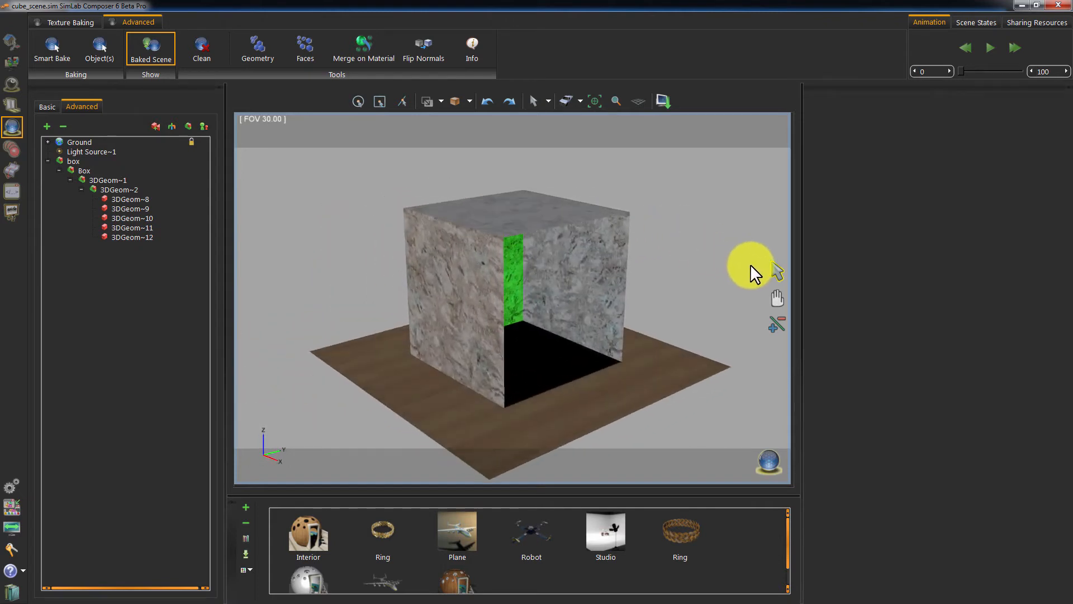
{"action": "left_click_drag", "start_coordinate": [749, 267], "coordinate": [687, 390]}
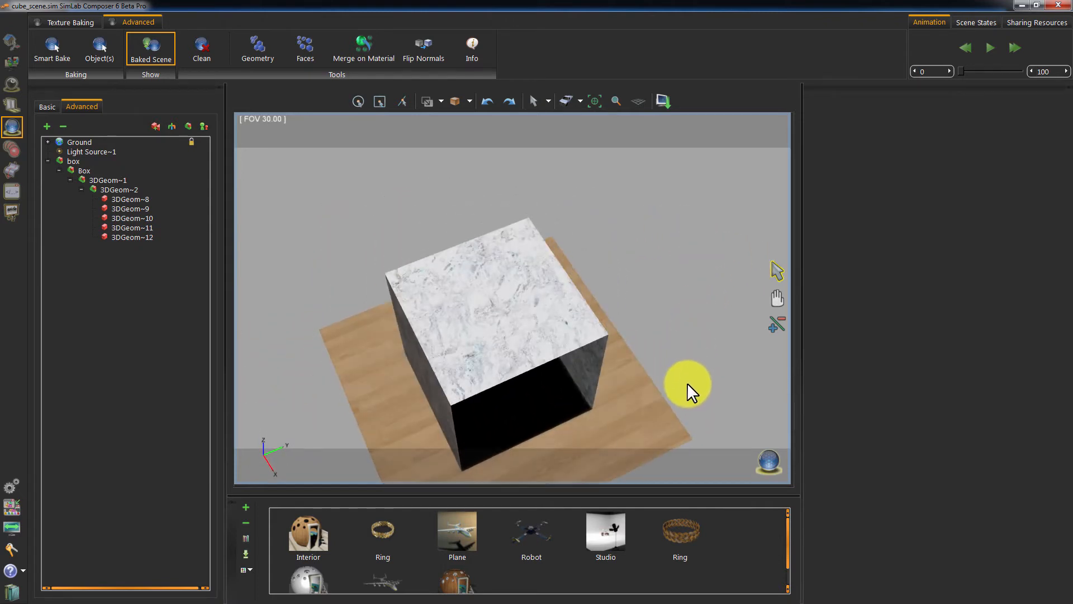
{"action": "left_click", "coordinate": [132, 237]}
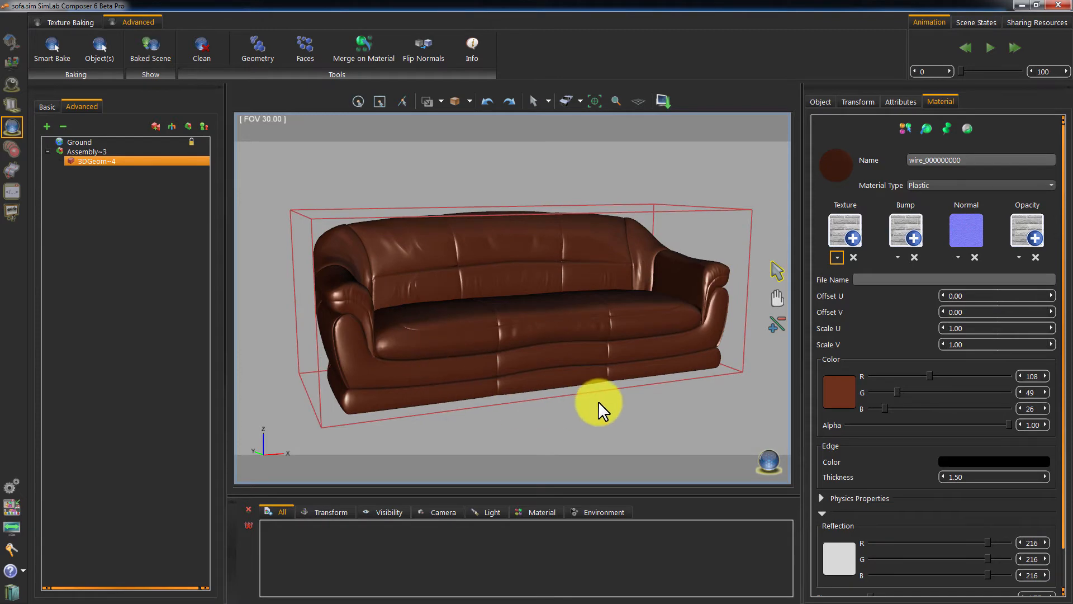
{"action": "mouse_move", "coordinate": [601, 412]}
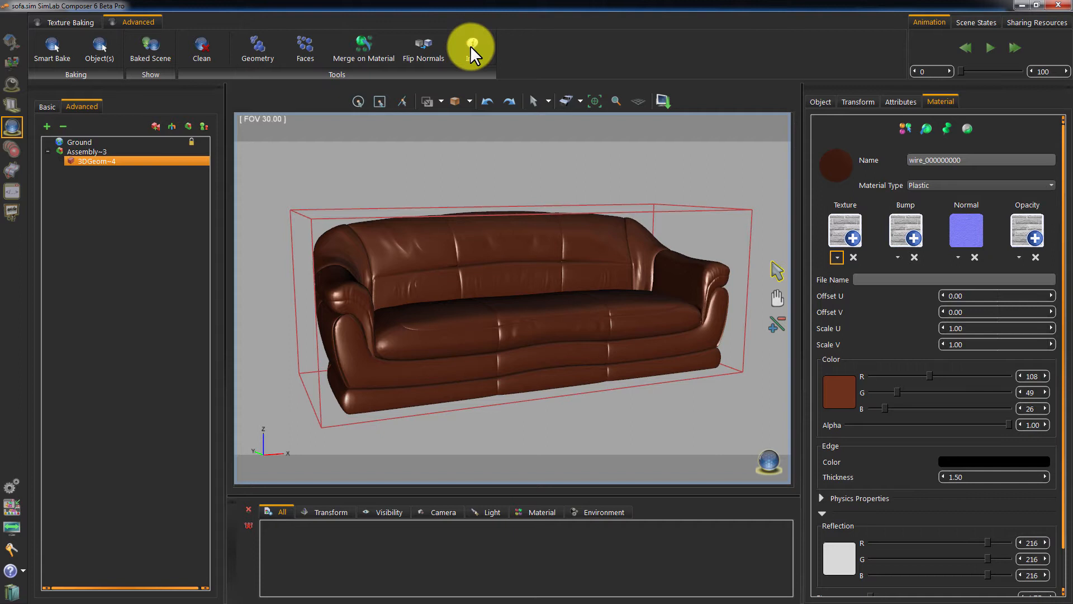
{"action": "left_click", "coordinate": [472, 43]}
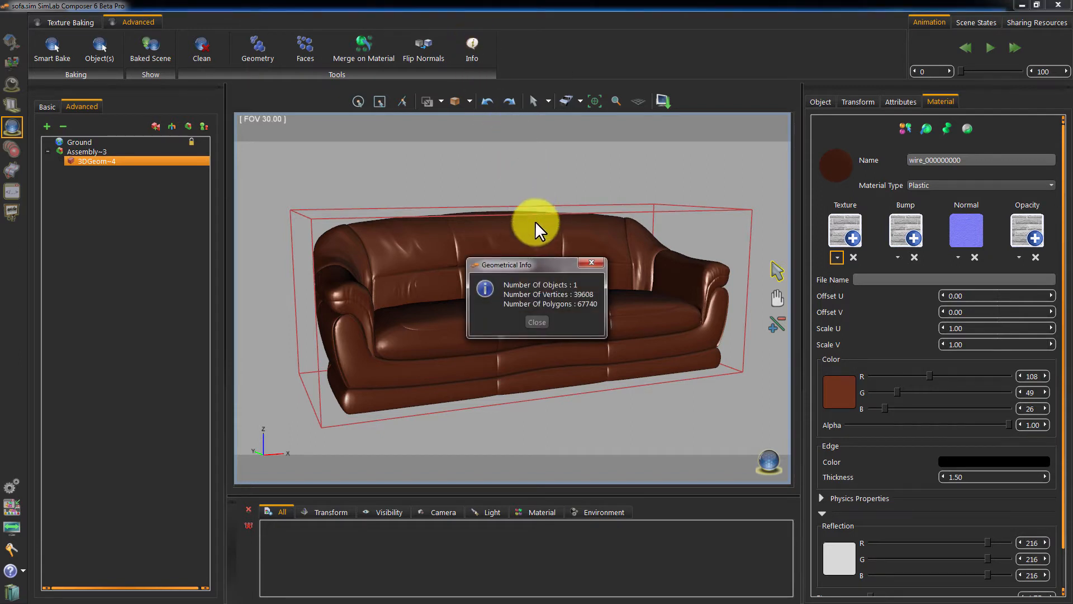
{"action": "mouse_move", "coordinate": [555, 297]}
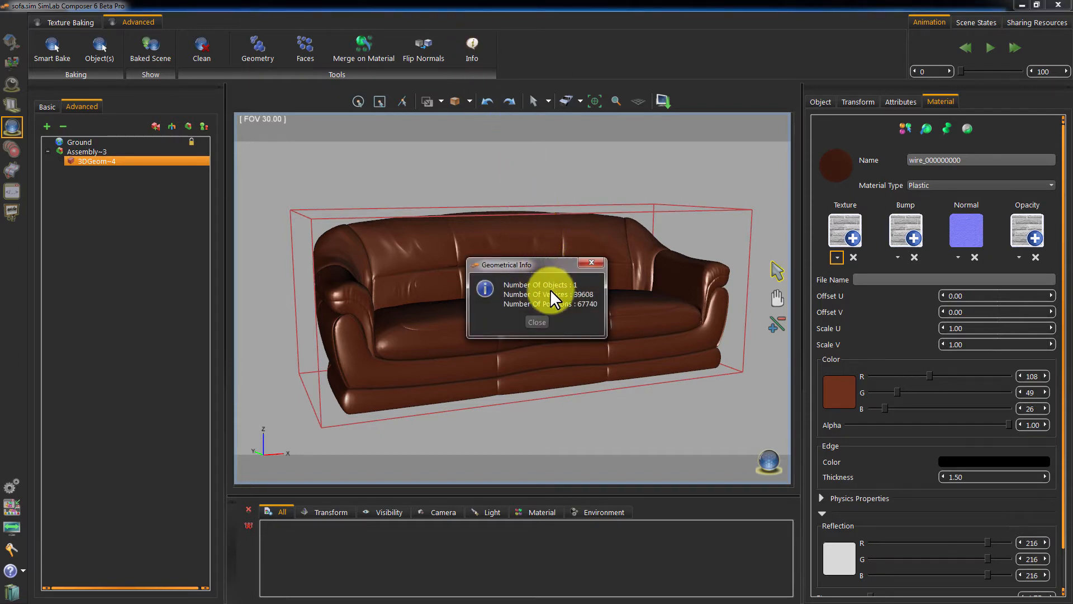
{"action": "mouse_move", "coordinate": [597, 322]}
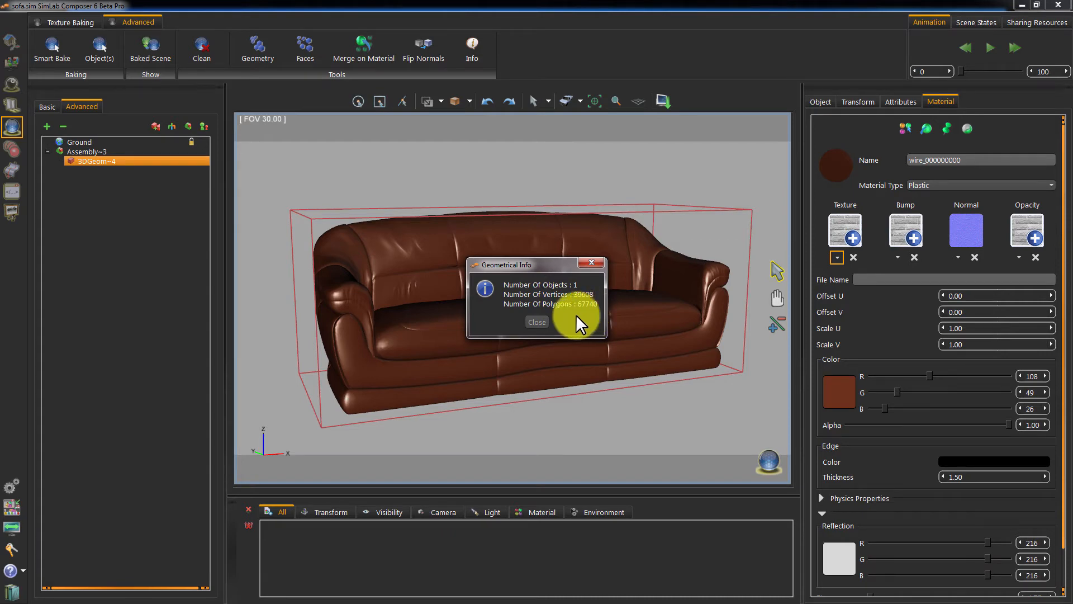
{"action": "left_click", "coordinate": [536, 322]}
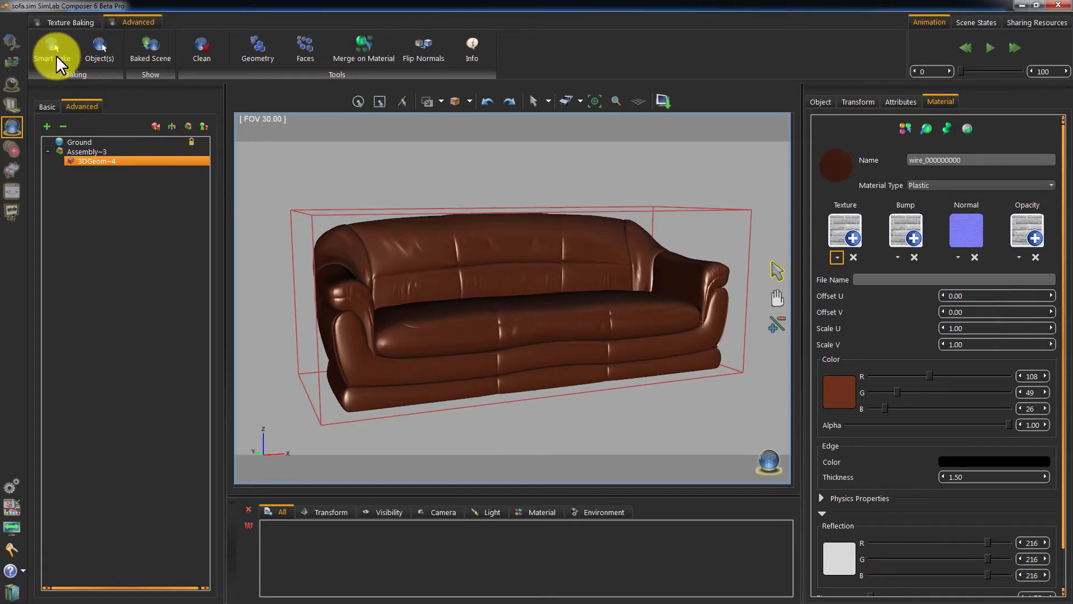
Step: Smart Bake the sofa with Fast geometry processing
{"action": "left_click", "coordinate": [50, 47]}
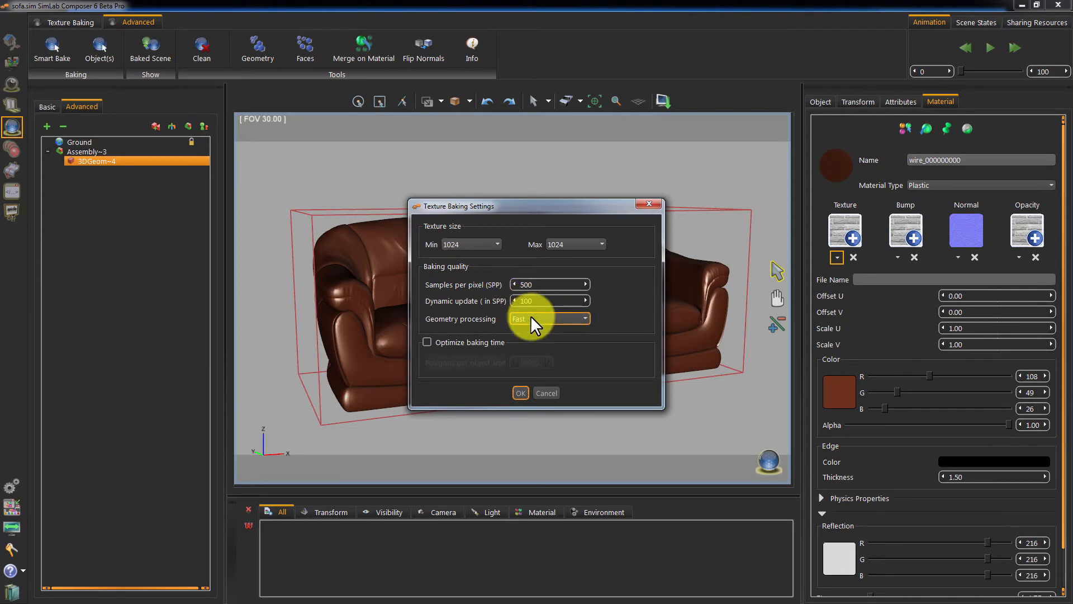
{"action": "left_click", "coordinate": [521, 393]}
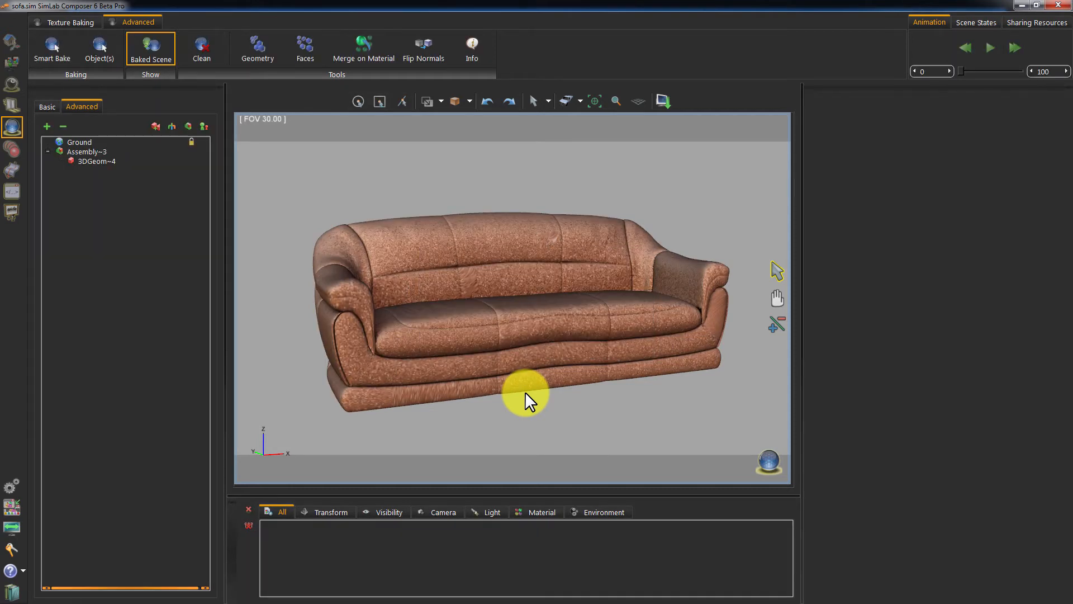
Step: Orbit the baked sofa to inspect its tan leather finish from the side and front
{"action": "left_click_drag", "start_coordinate": [527, 397], "coordinate": [479, 438]}
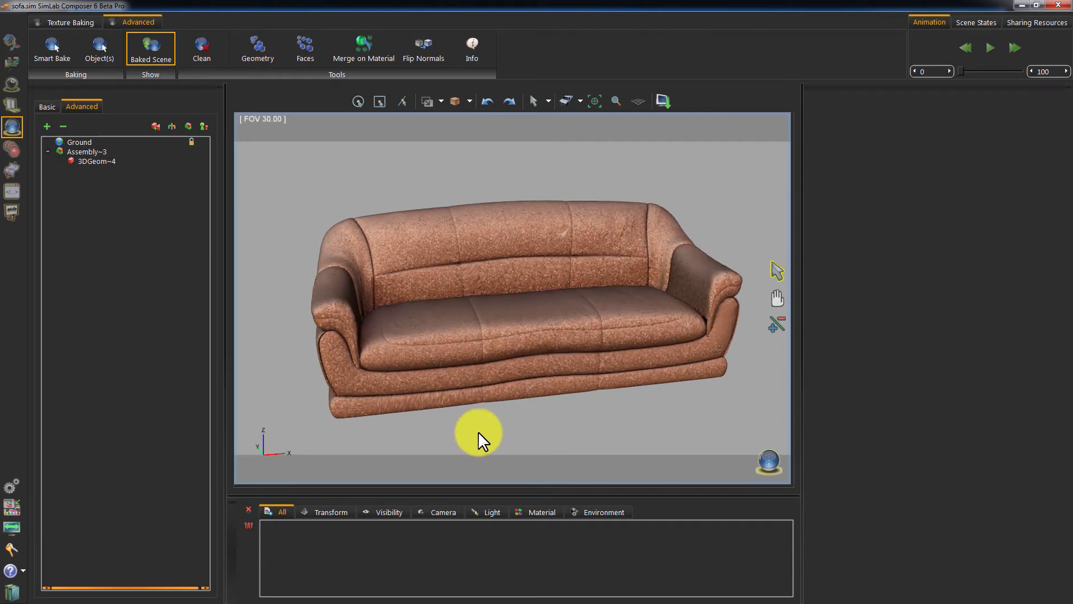
{"action": "left_click_drag", "start_coordinate": [480, 435], "coordinate": [417, 387]}
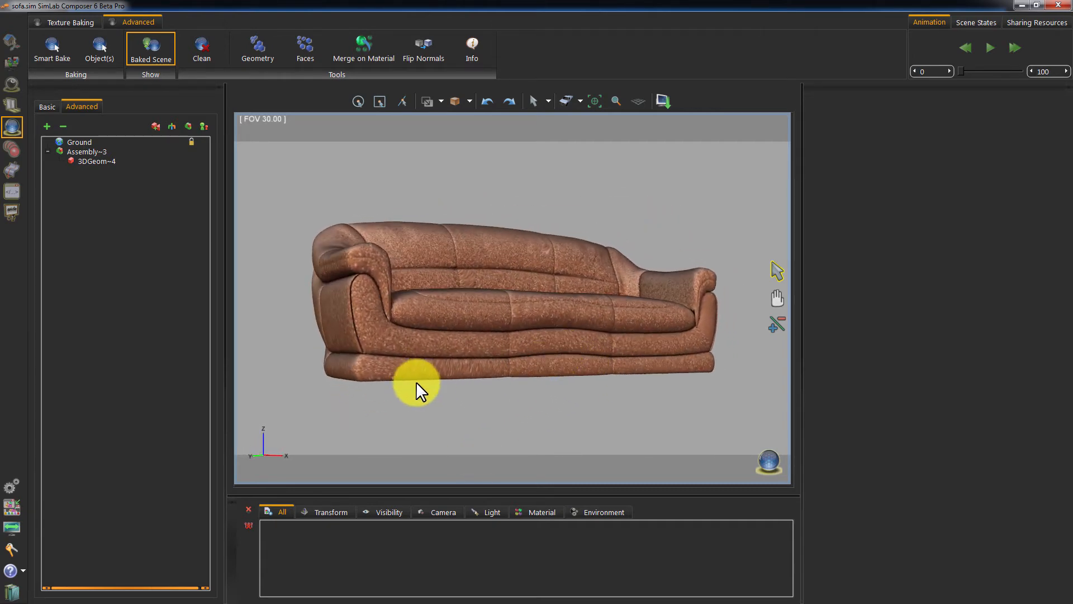
{"action": "left_click_drag", "start_coordinate": [421, 387], "coordinate": [315, 346]}
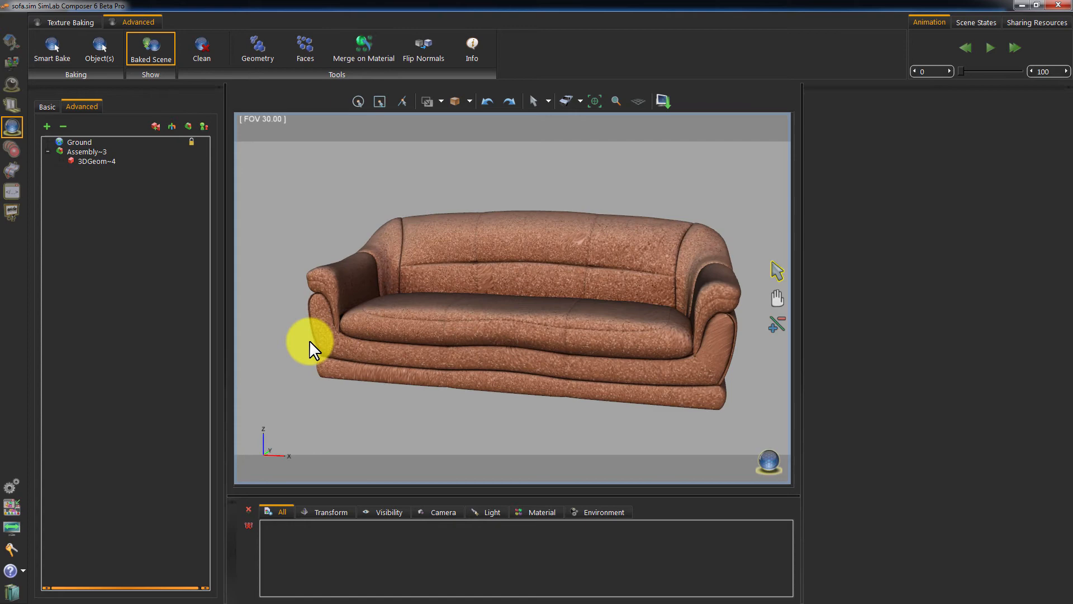
{"action": "left_click_drag", "start_coordinate": [312, 344], "coordinate": [471, 425]}
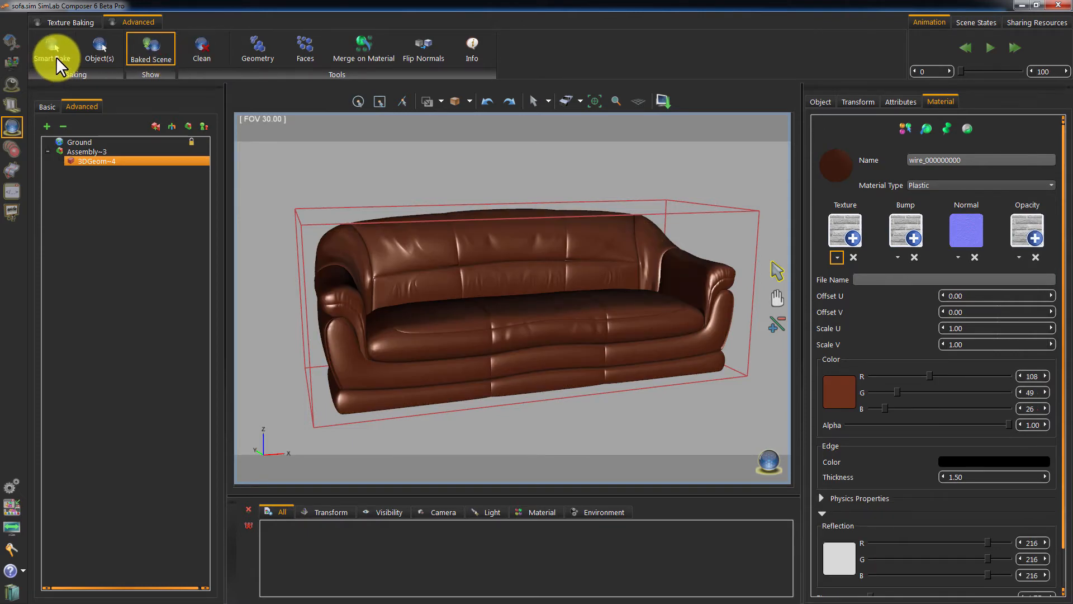
Step: Rebake with Top quality geometry processing, Optimize baking time on, 10000 polygons per object
{"action": "left_click", "coordinate": [50, 44]}
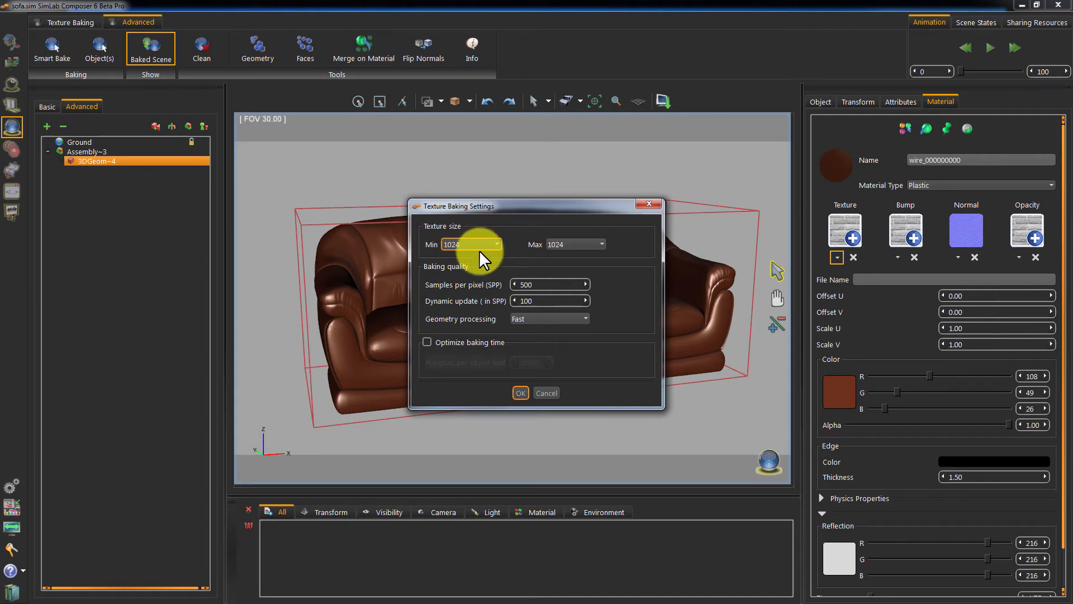
{"action": "left_click", "coordinate": [586, 319]}
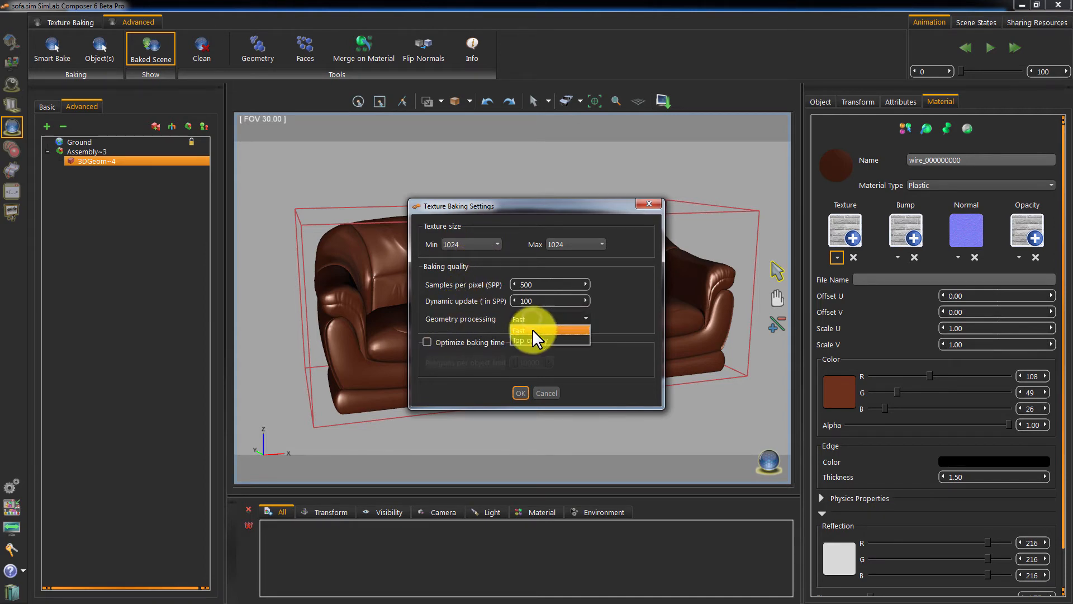
{"action": "left_click", "coordinate": [534, 340]}
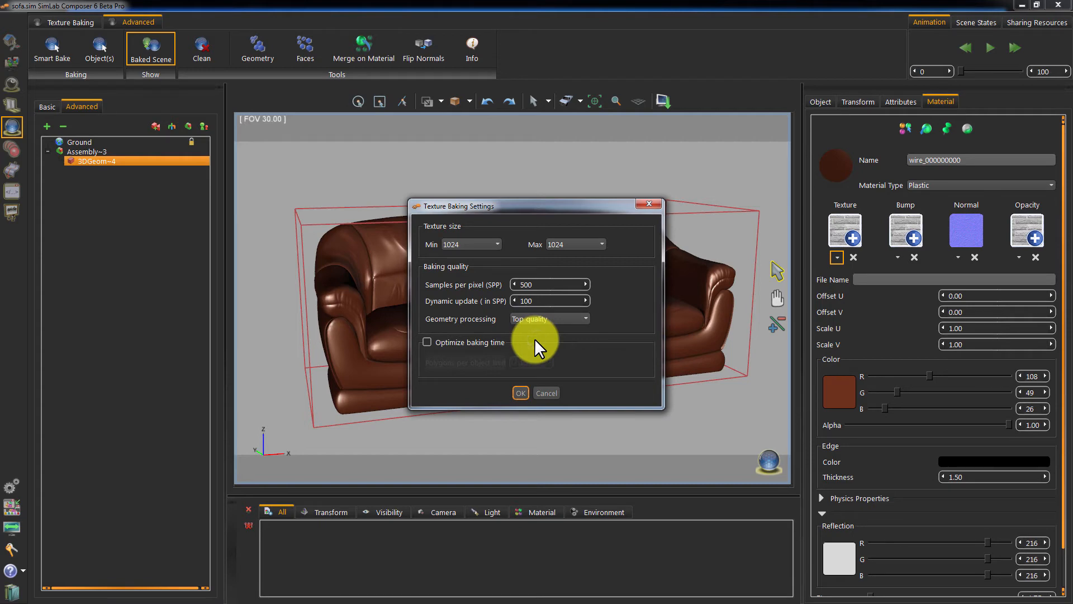
{"action": "mouse_move", "coordinate": [427, 348]}
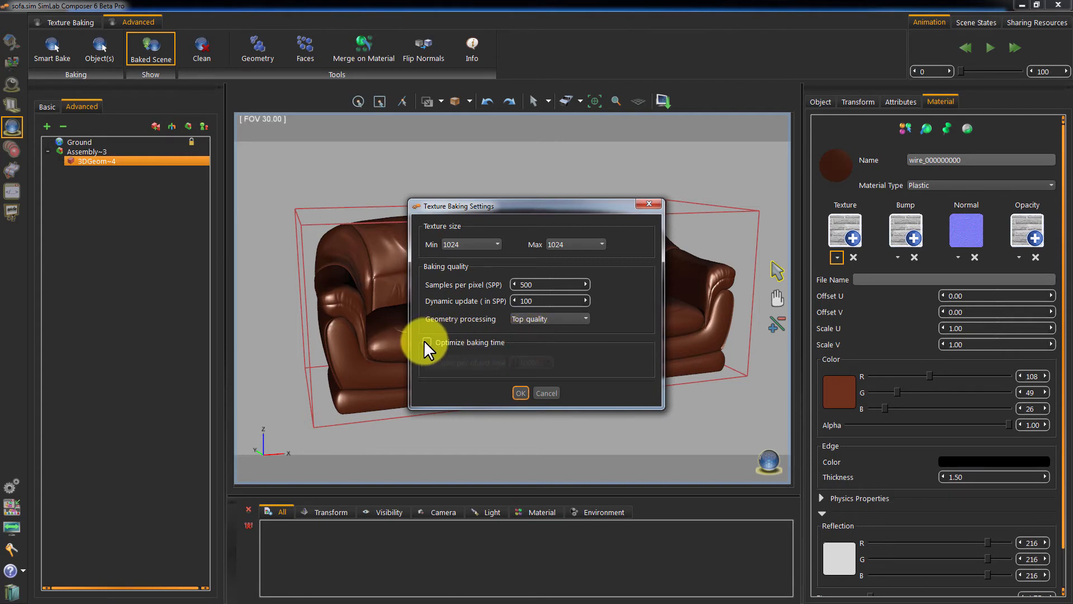
{"action": "left_click", "coordinate": [427, 342]}
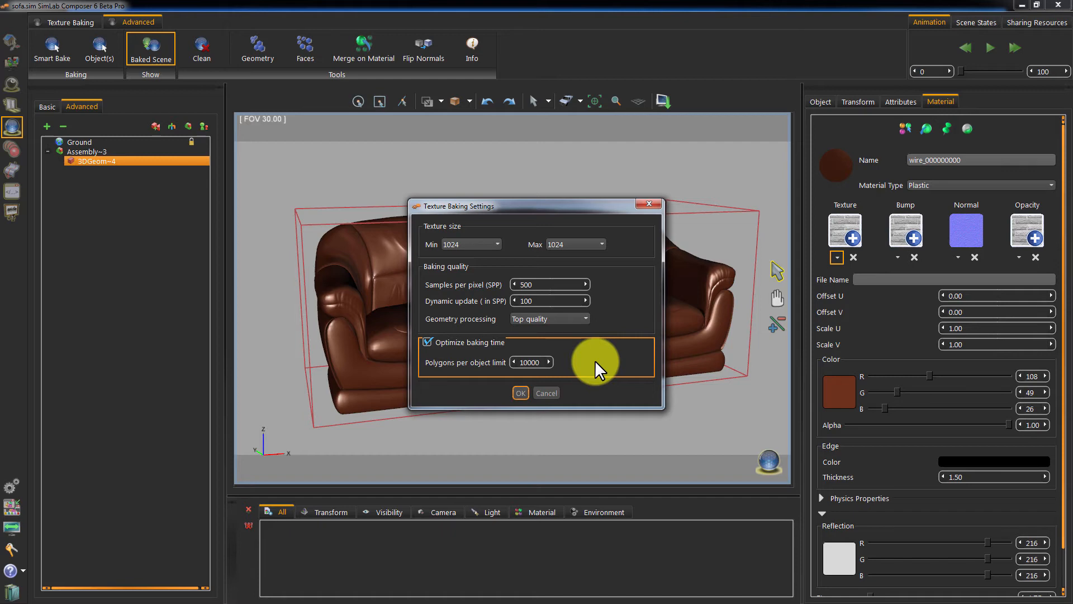
{"action": "left_click", "coordinate": [530, 362]}
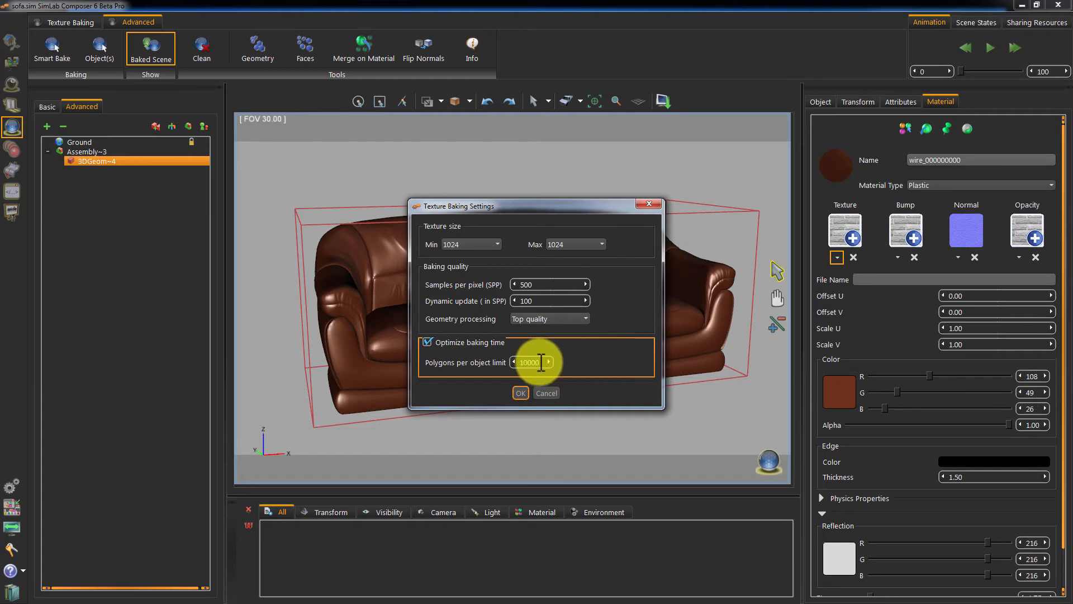
{"action": "mouse_move", "coordinate": [531, 384]}
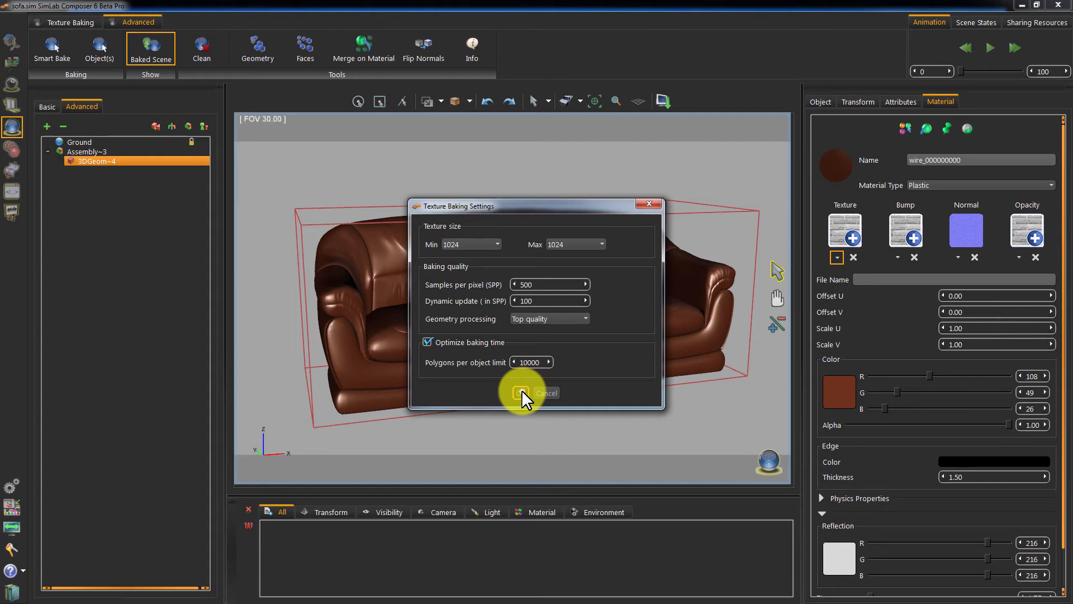
{"action": "left_click", "coordinate": [521, 394]}
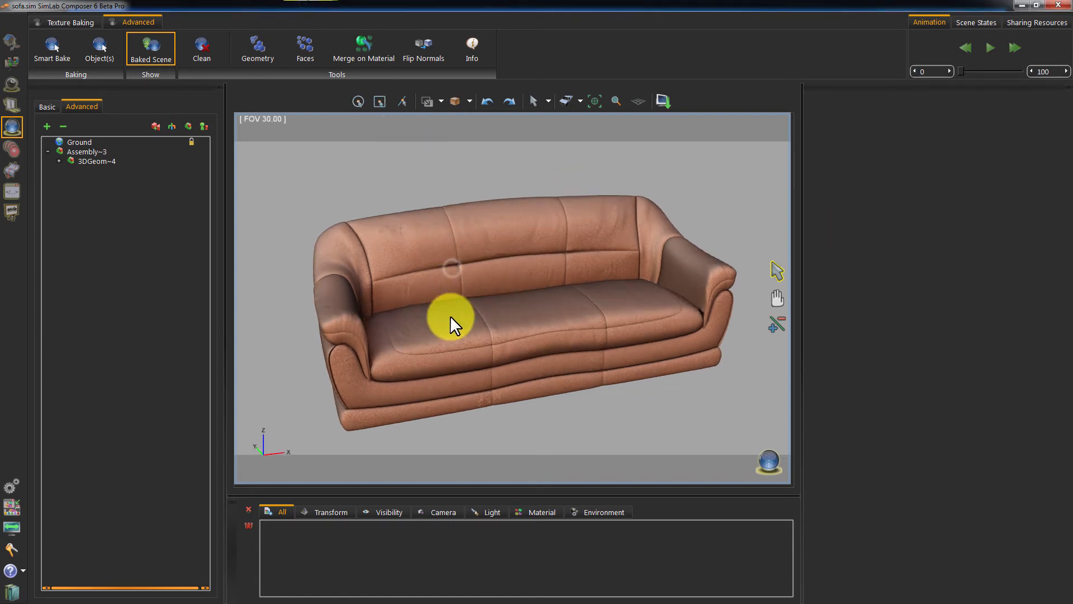
Step: Inspect the rebaked sofa and select one of its pieces
{"action": "left_click_drag", "start_coordinate": [452, 325], "coordinate": [636, 417]}
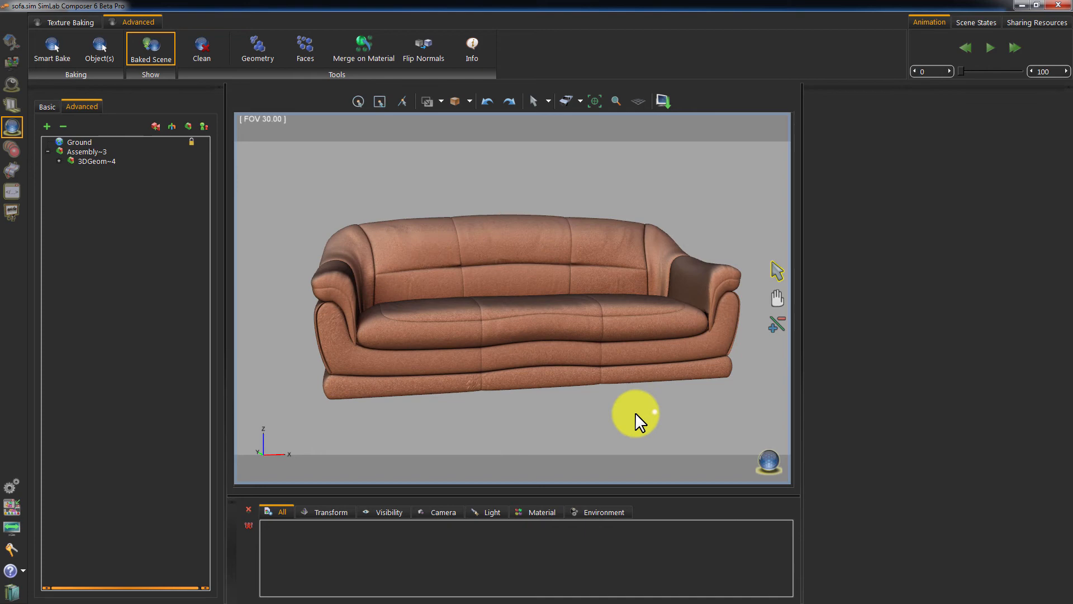
{"action": "left_click_drag", "start_coordinate": [636, 414], "coordinate": [500, 380]}
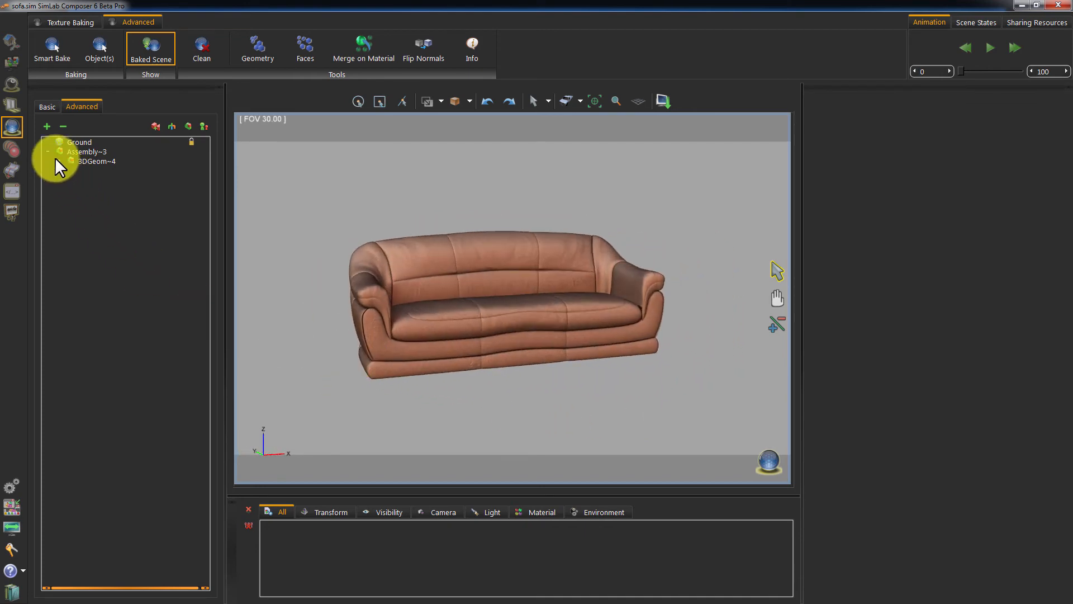
{"action": "left_click", "coordinate": [58, 161]}
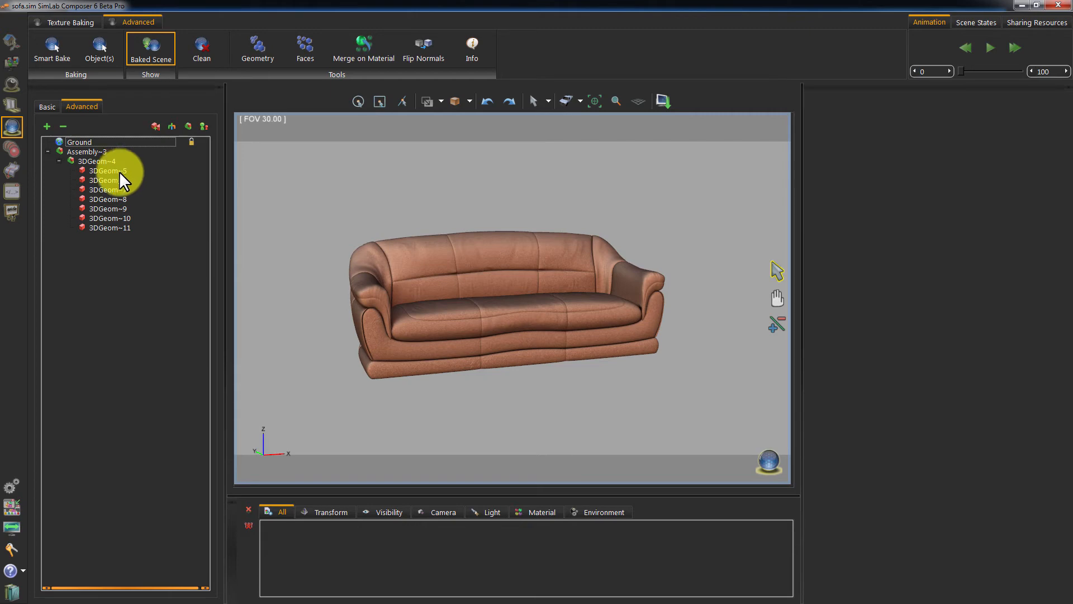
{"action": "mouse_move", "coordinate": [114, 237]}
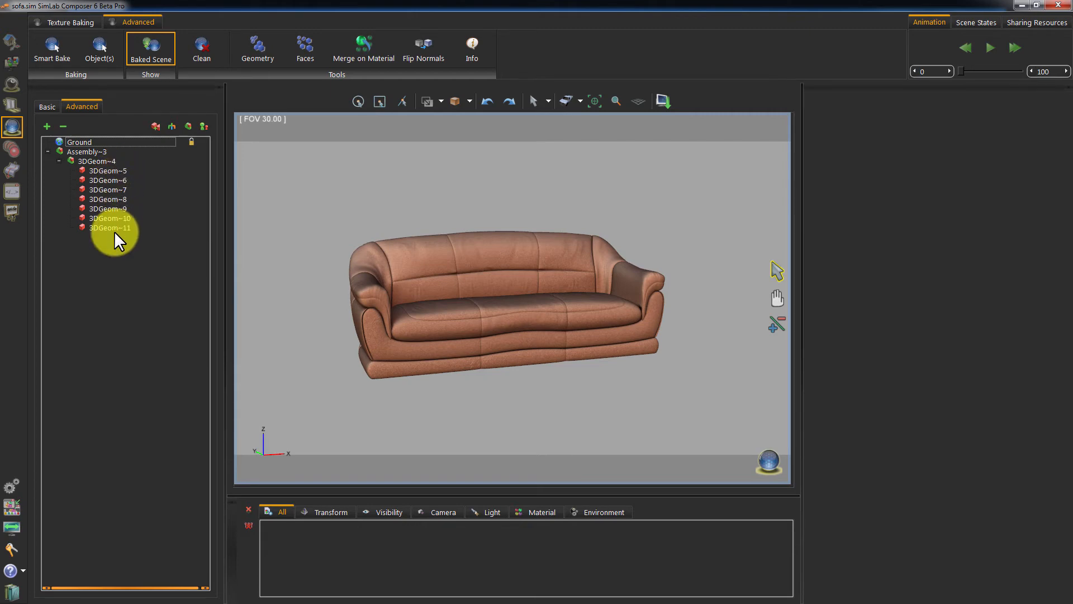
Step: Check the baked texture file used by 3DGeom~7, ~8, ~10 and the next sofa piece
{"action": "left_click", "coordinate": [108, 188]}
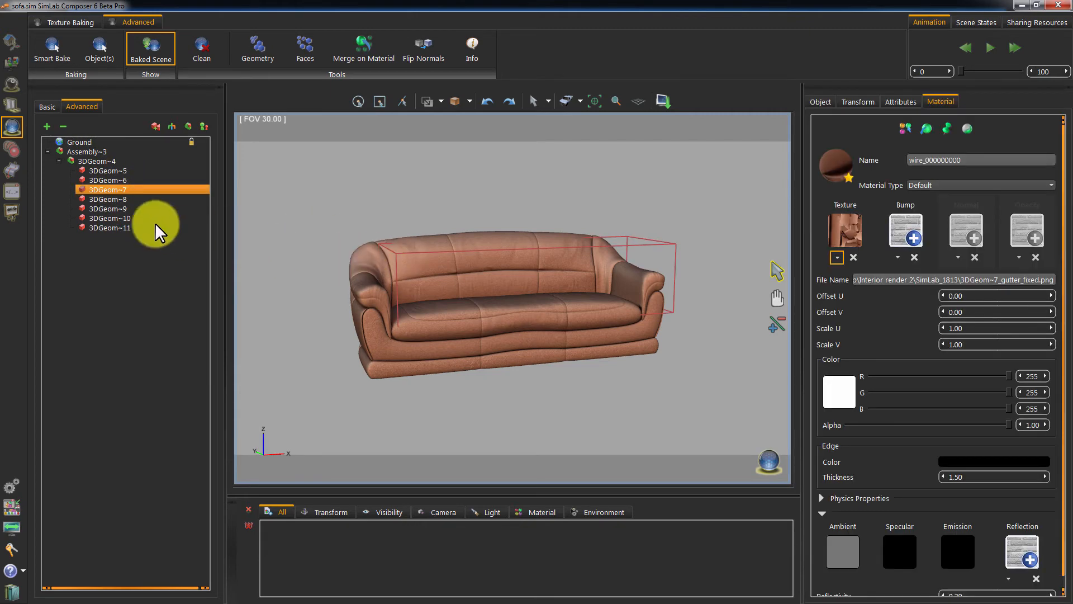
{"action": "left_click", "coordinate": [105, 199]}
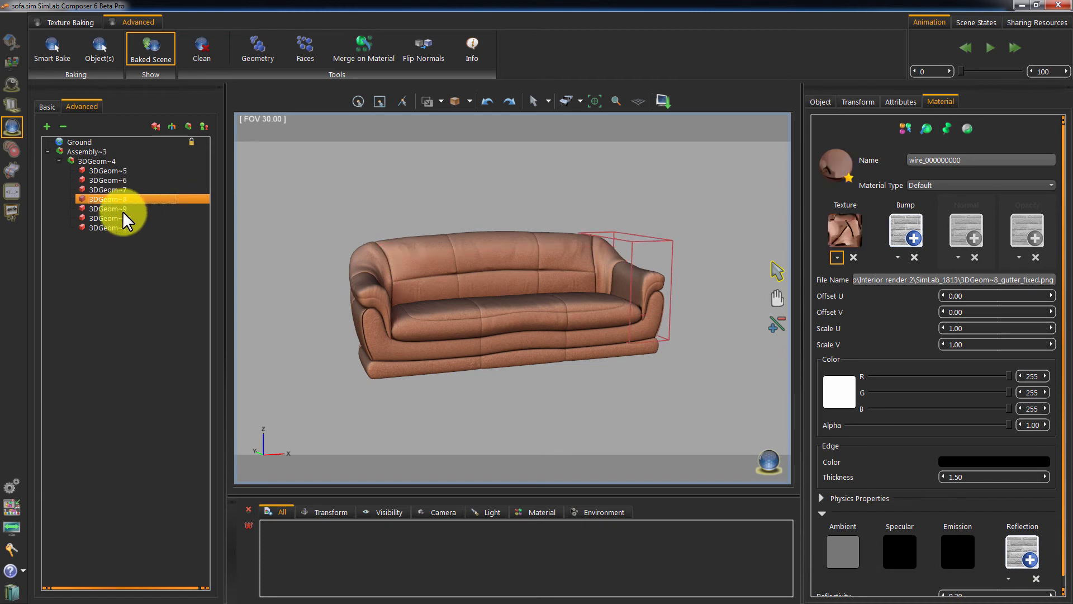
{"action": "left_click", "coordinate": [106, 218]}
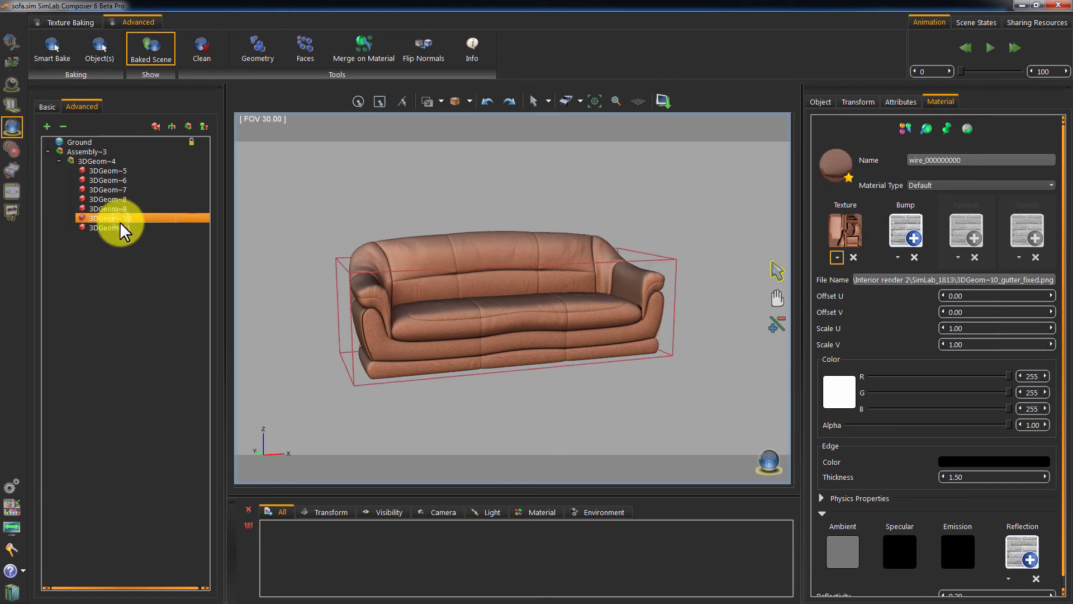
{"action": "left_click", "coordinate": [103, 228]}
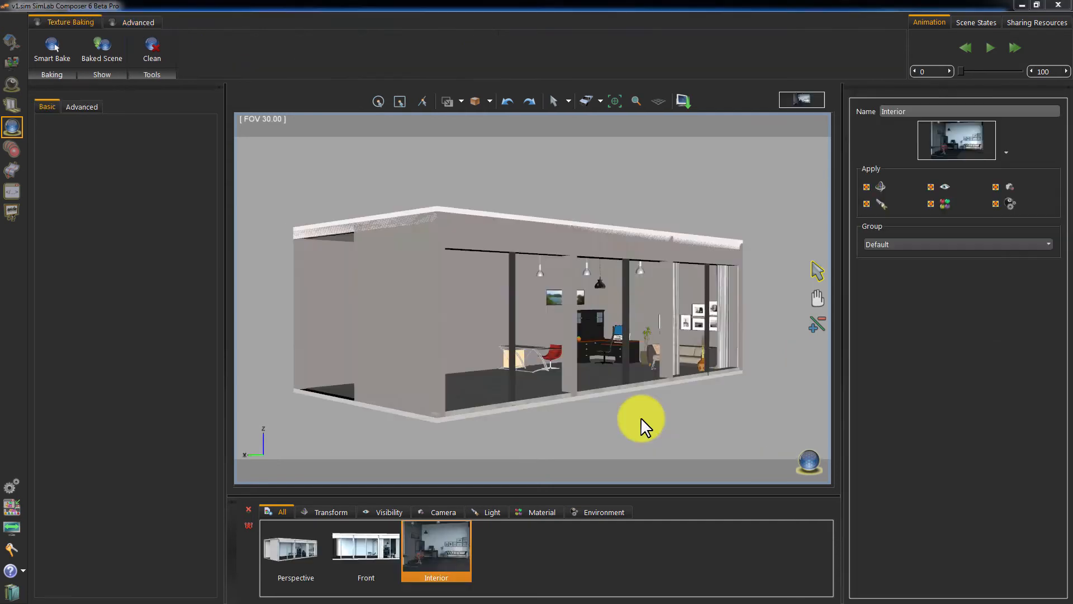
Step: Look around the office scene and switch it to Baked Scene display
{"action": "left_click_drag", "start_coordinate": [639, 425], "coordinate": [606, 429]}
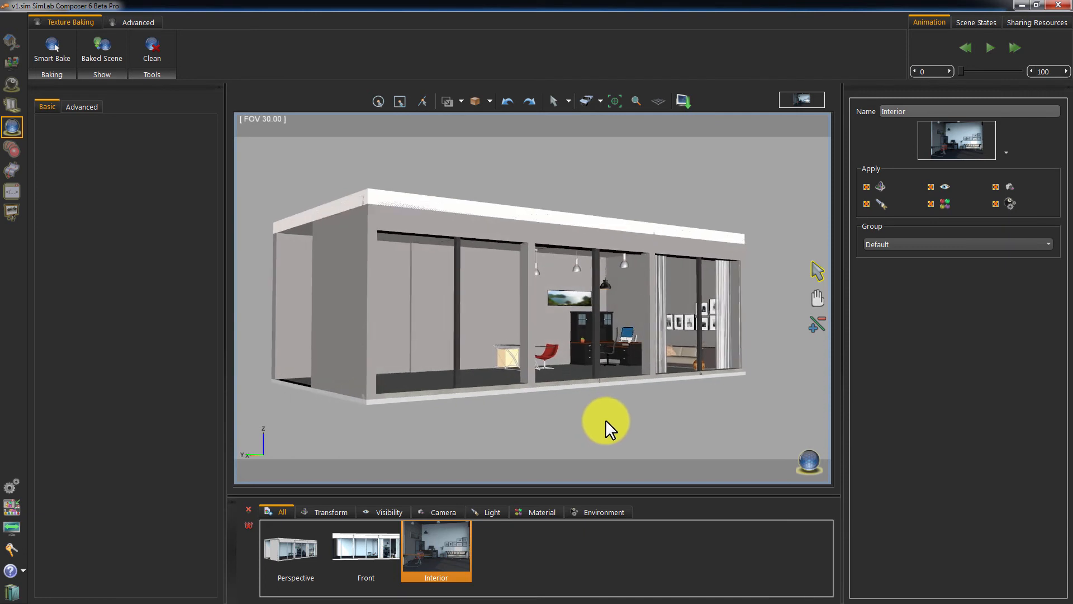
{"action": "left_click_drag", "start_coordinate": [606, 428], "coordinate": [614, 416]}
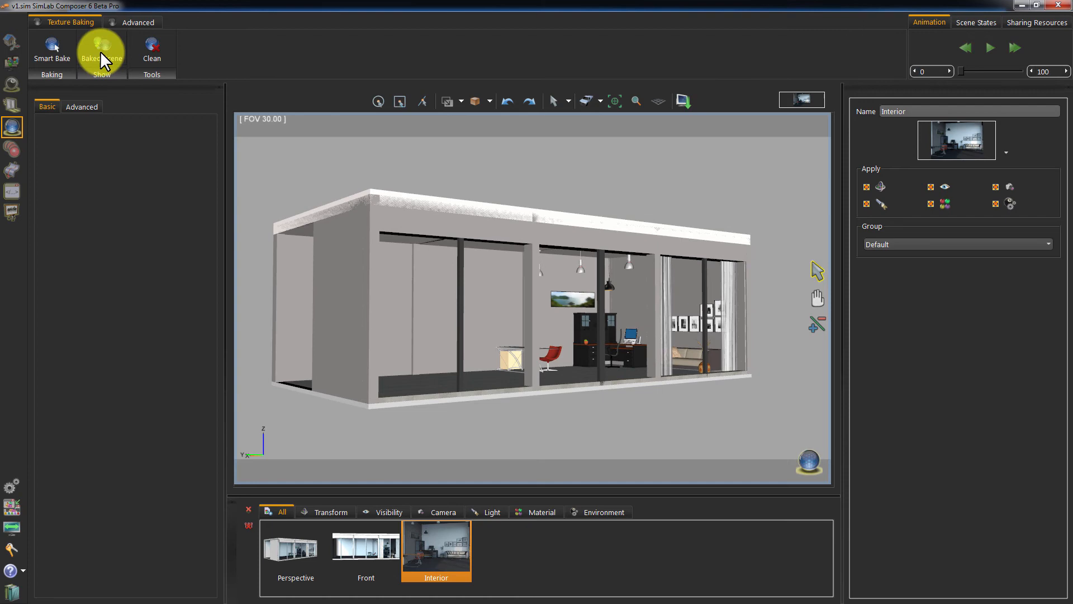
{"action": "left_click", "coordinate": [103, 47]}
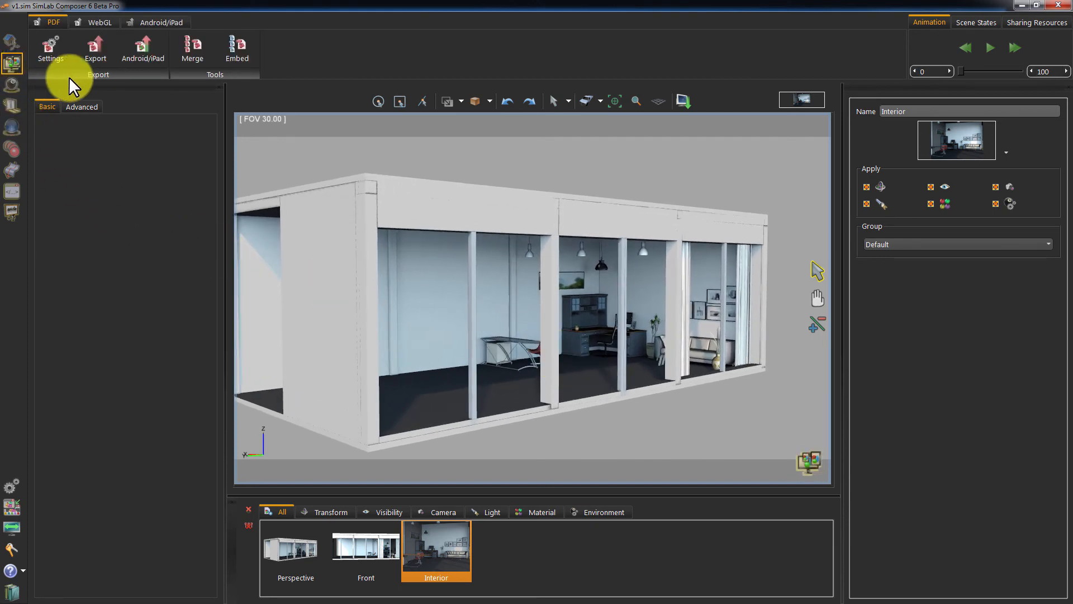
Step: Export the office scene as 3D PDF 'Room_baking' including all three scene states
{"action": "left_click", "coordinate": [95, 46]}
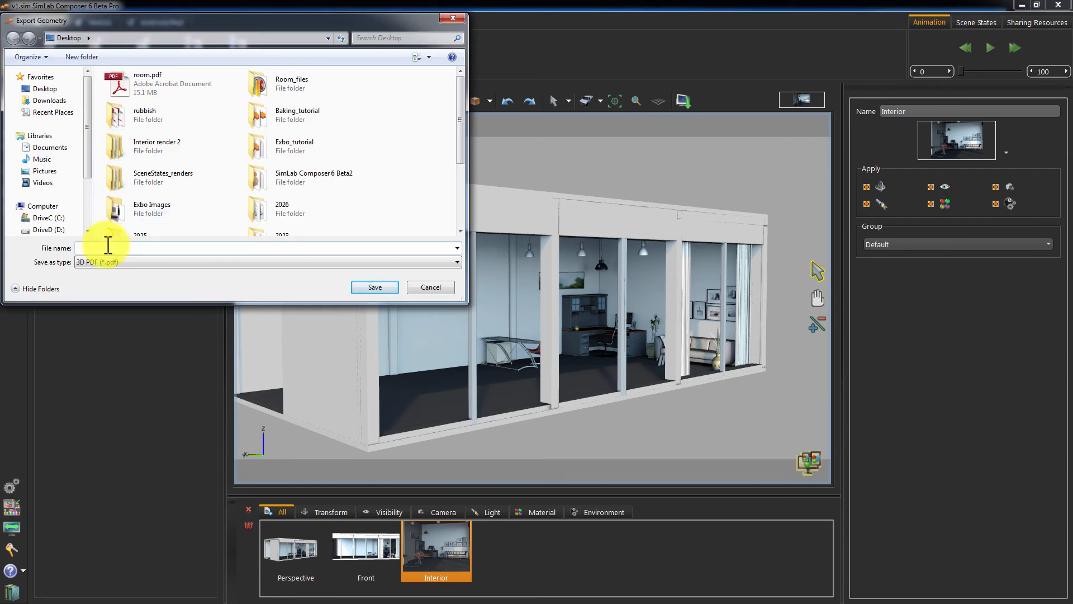
{"action": "type", "text": "Room_baking"}
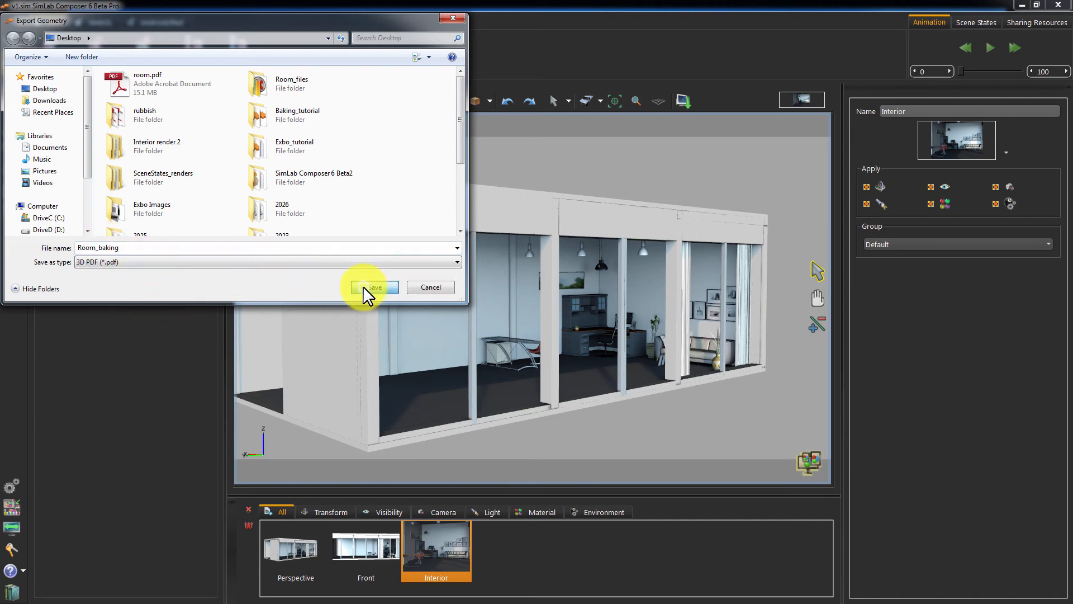
{"action": "left_click", "coordinate": [373, 288]}
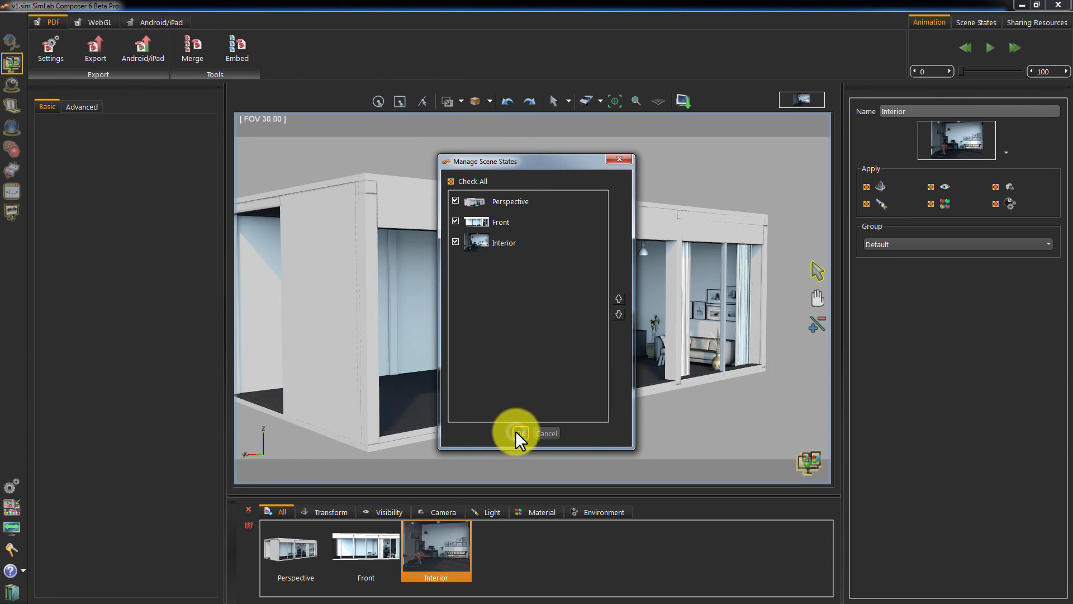
{"action": "left_click", "coordinate": [516, 434]}
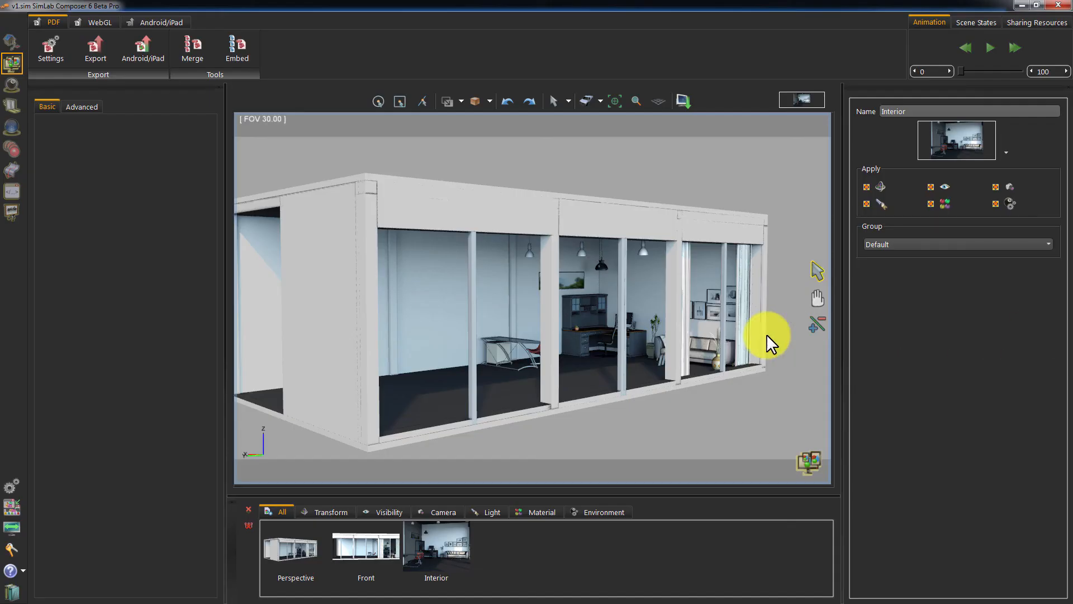
Step: Export the scene as WebGL page 'openGLexport' including Perspective, Front and Interior states
{"action": "left_click", "coordinate": [89, 21]}
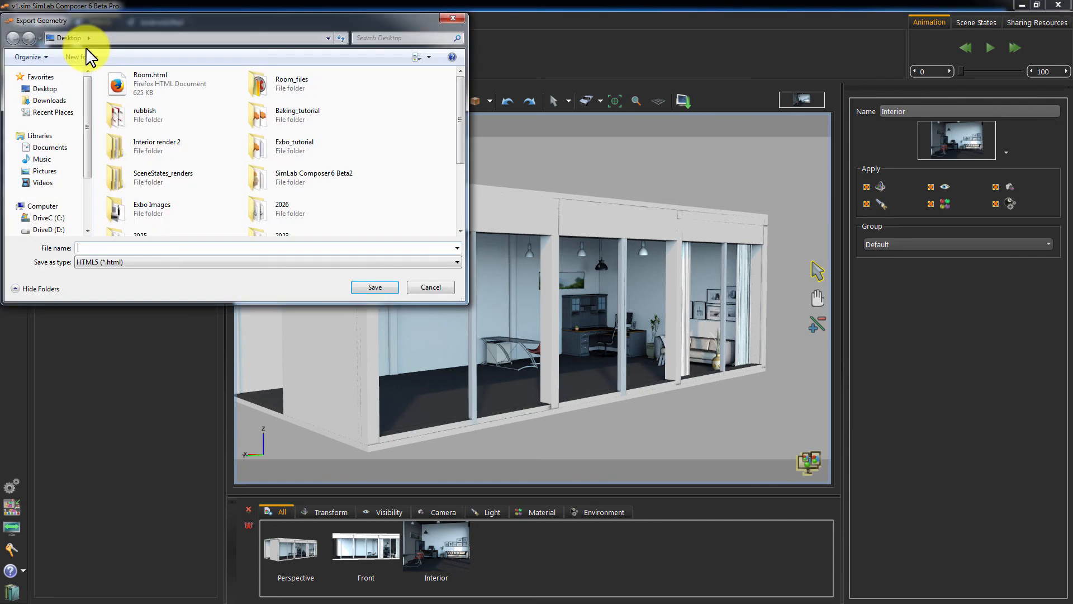
{"action": "type", "text": "o"}
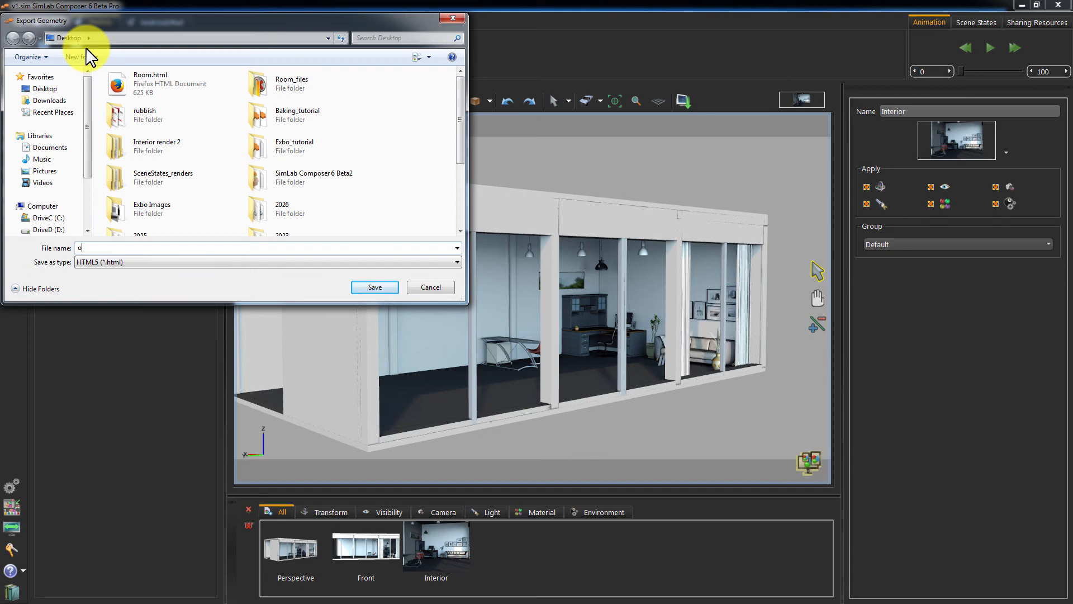
{"action": "type", "text": "penGLexpo"}
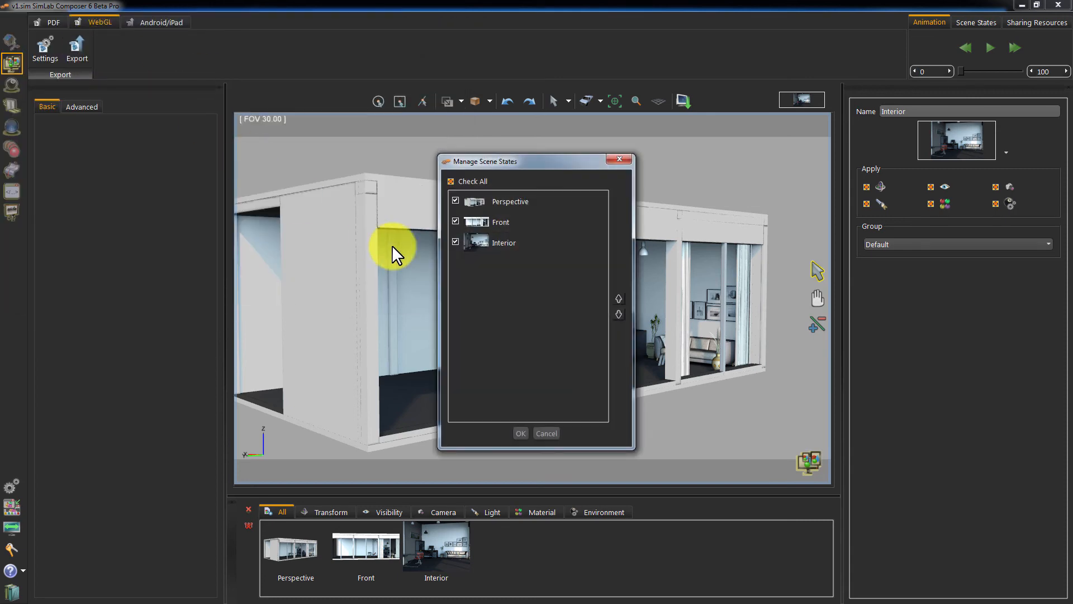
{"action": "left_click", "coordinate": [521, 433]}
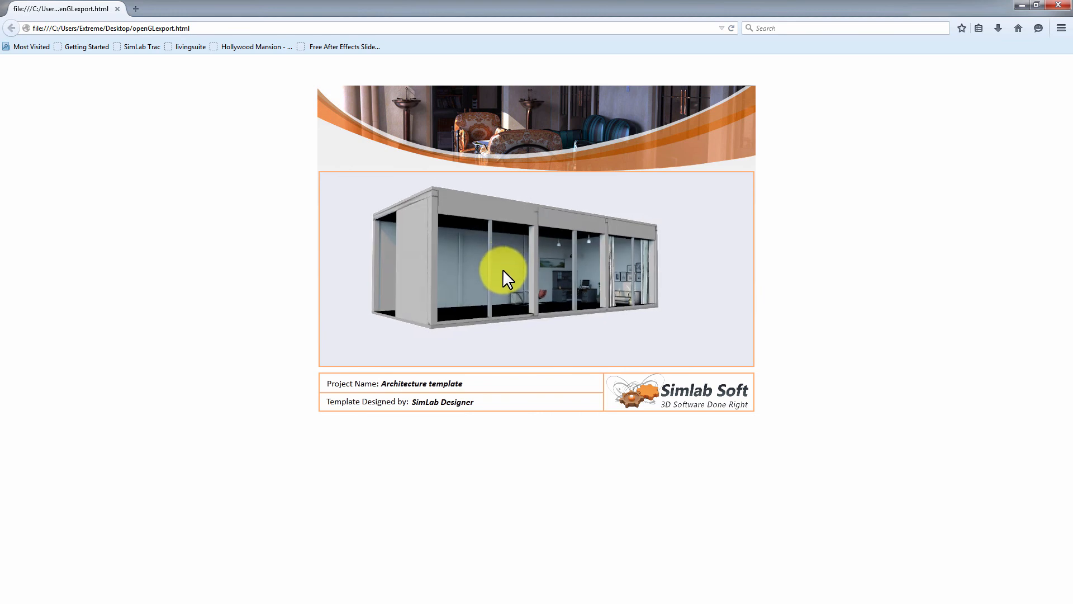
Step: Orbit the office model inside the exported WebGL page in Firefox
{"action": "left_click_drag", "start_coordinate": [503, 277], "coordinate": [513, 267]}
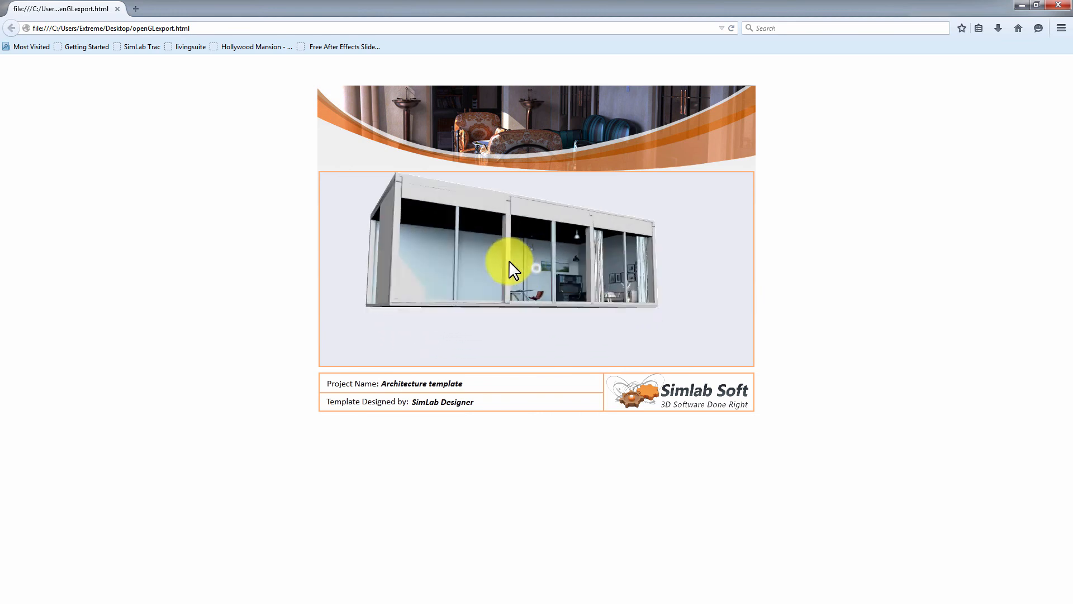
{"action": "left_click_drag", "start_coordinate": [513, 267], "coordinate": [534, 280]}
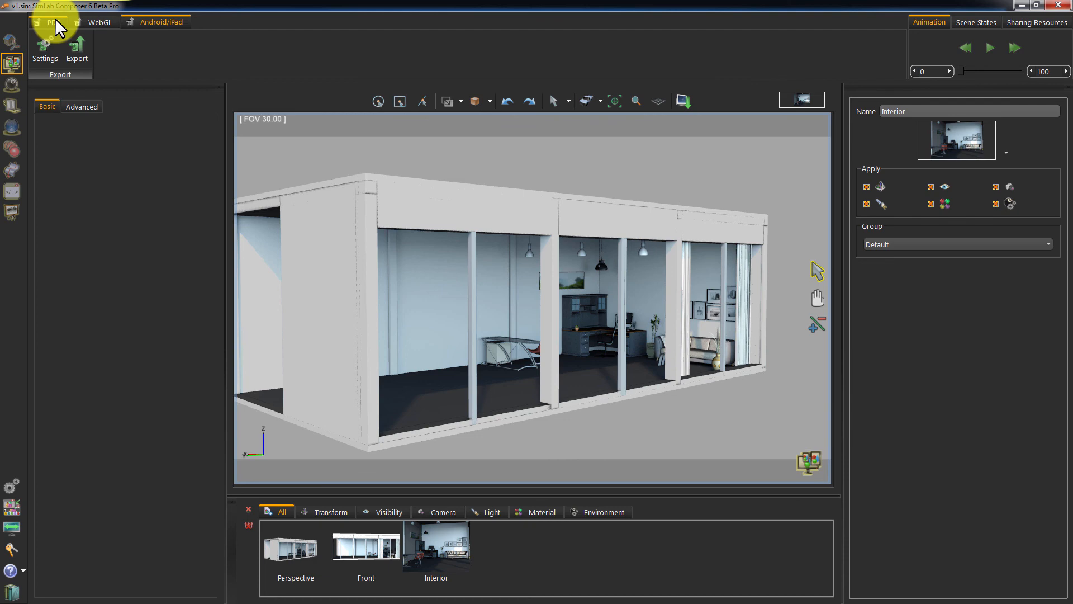
Step: Launch the standalone viewer preview of the baked office from the sharing ribbon
{"action": "left_click", "coordinate": [47, 21]}
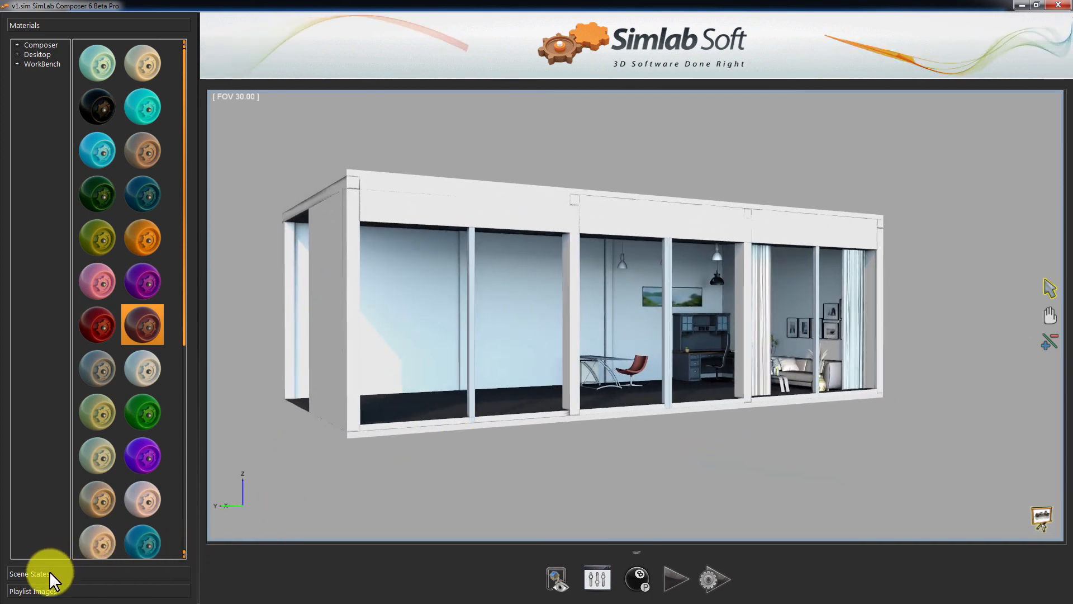
Step: Show the saved scene states and switch through Perspective to the Interior view
{"action": "left_click", "coordinate": [29, 573]}
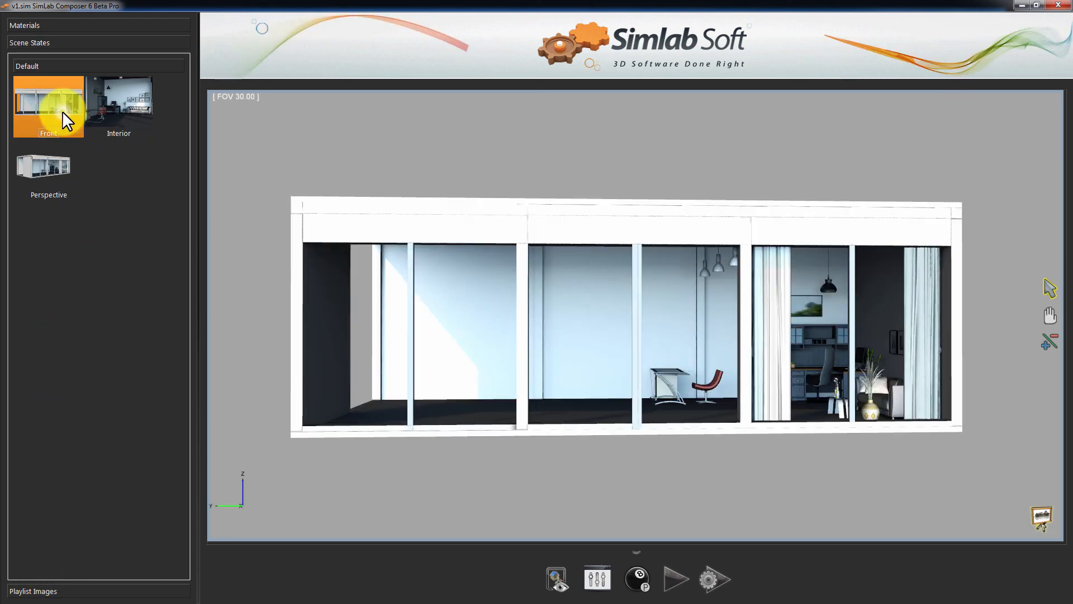
{"action": "left_click", "coordinate": [48, 167]}
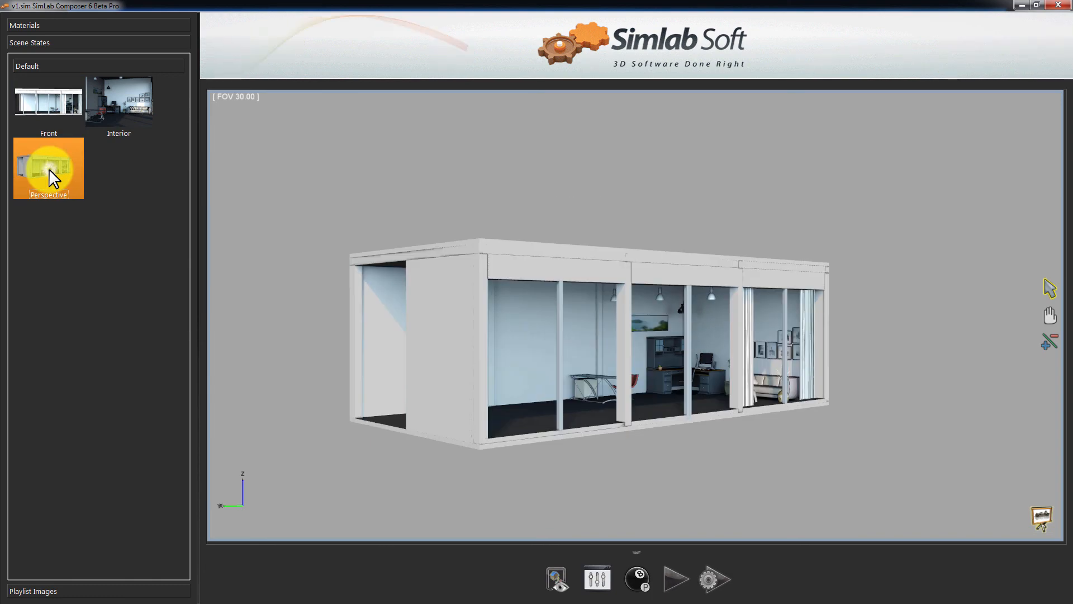
{"action": "left_click", "coordinate": [118, 103]}
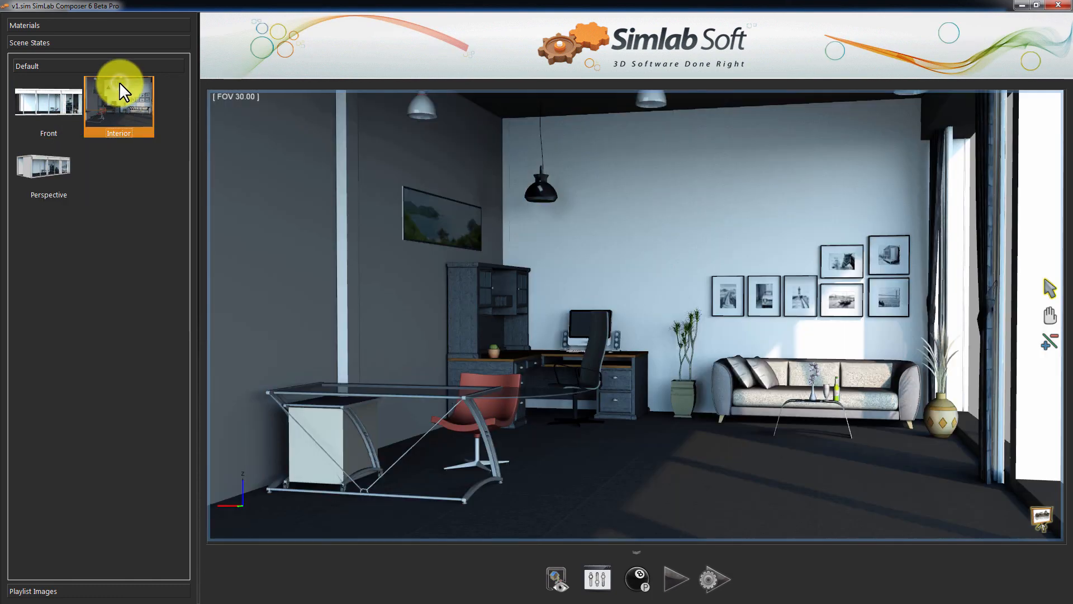